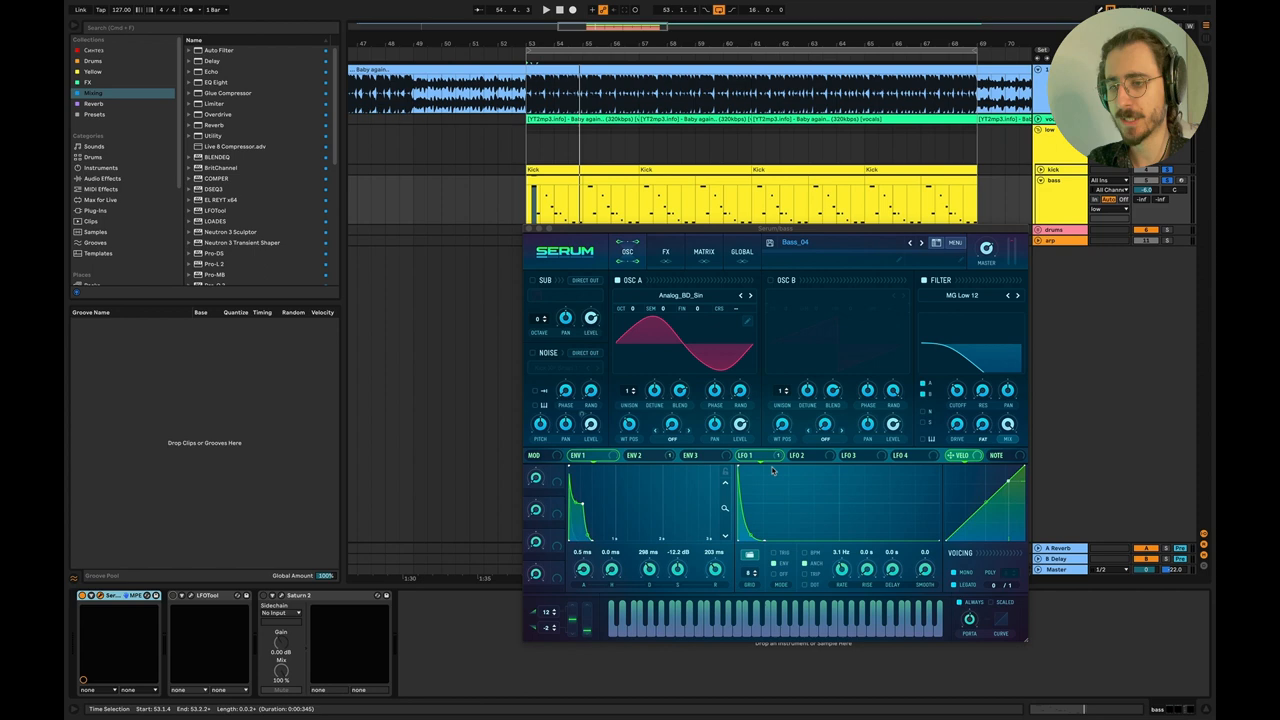
Review Serum's effects and oscillator pages, then bring up FabFilter Saturn 2 on the Master track.
{"action": "right_click", "coordinate": [776, 470]}
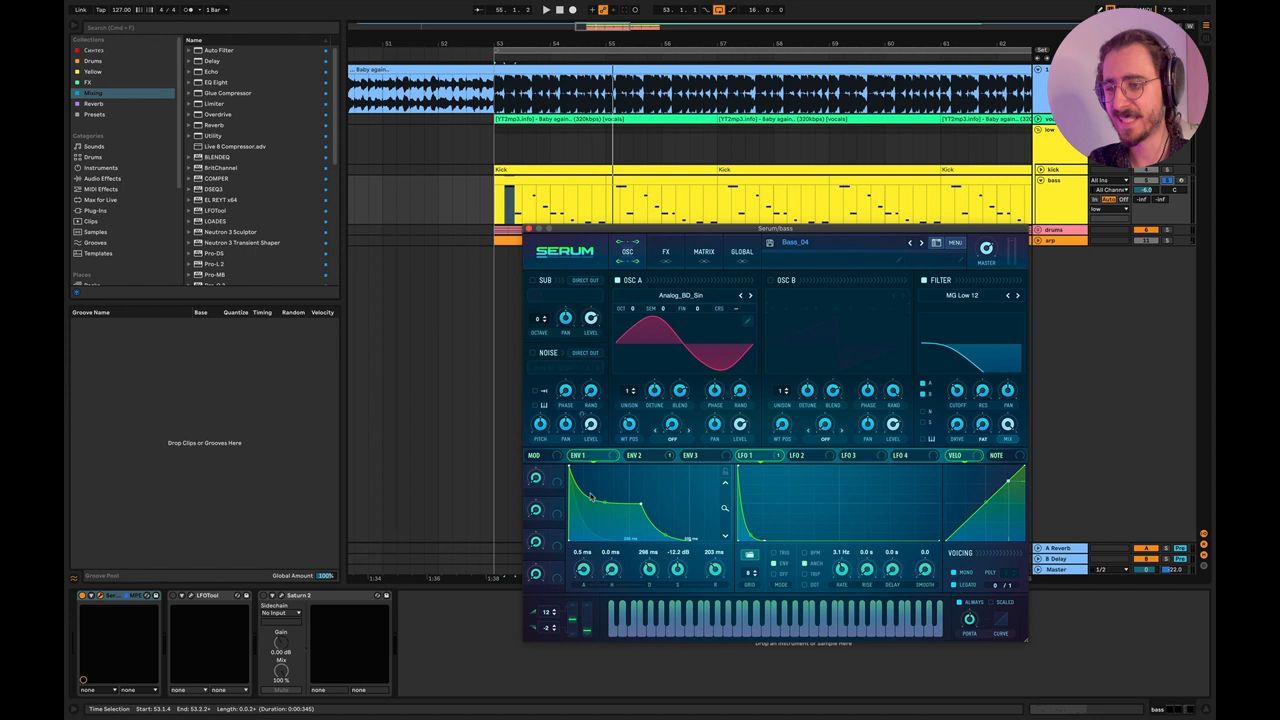
{"action": "mouse_move", "coordinate": [624, 488]}
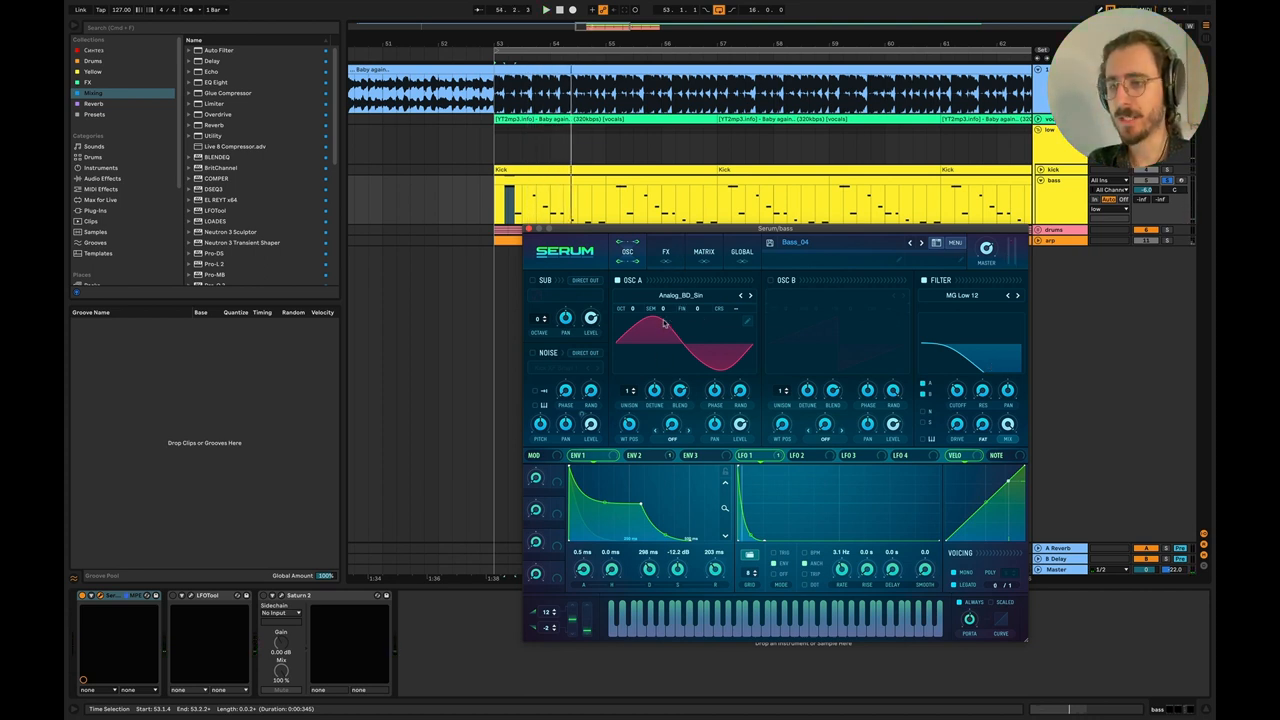
{"action": "left_click", "coordinate": [664, 252]}
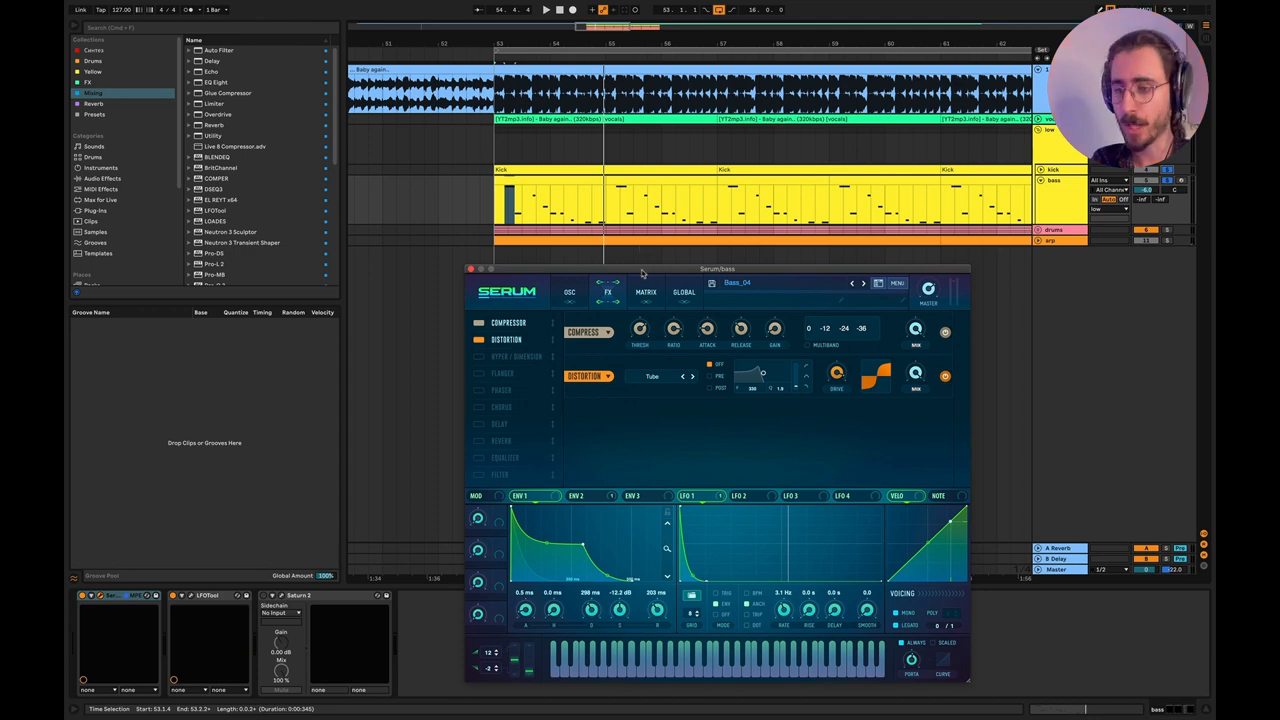
{"action": "mouse_move", "coordinate": [568, 296]}
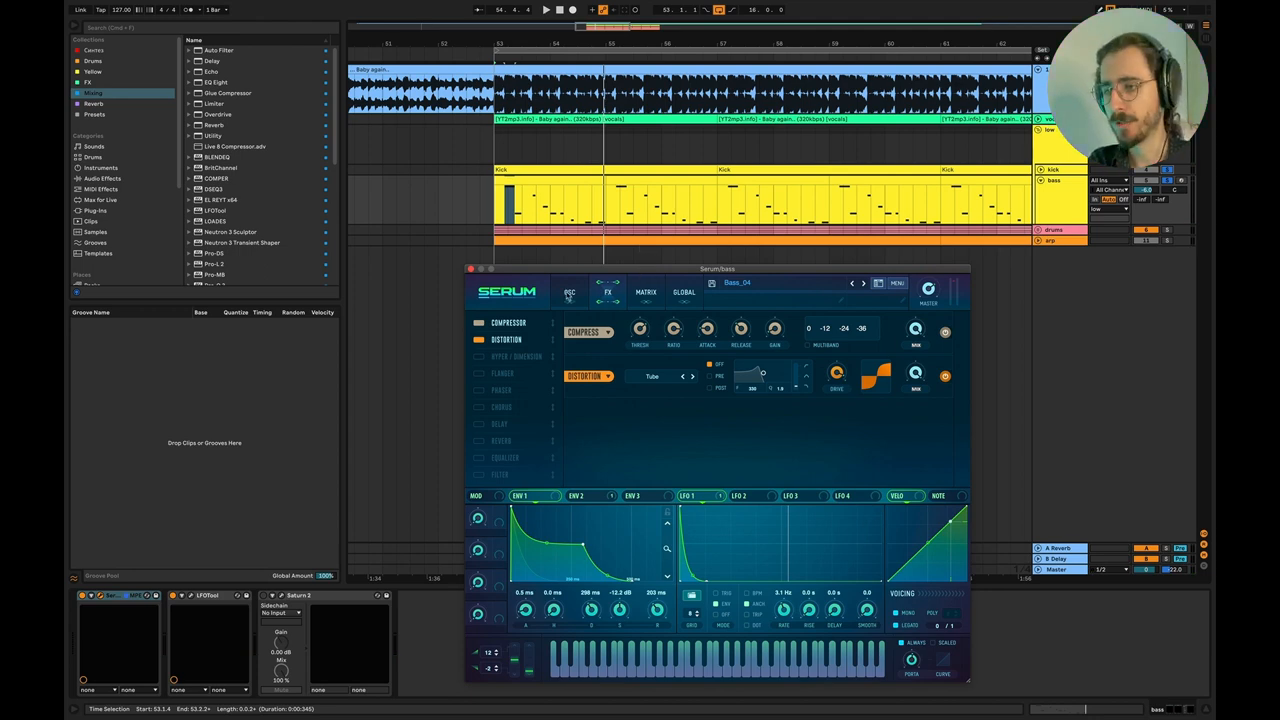
{"action": "left_click", "coordinate": [568, 292]}
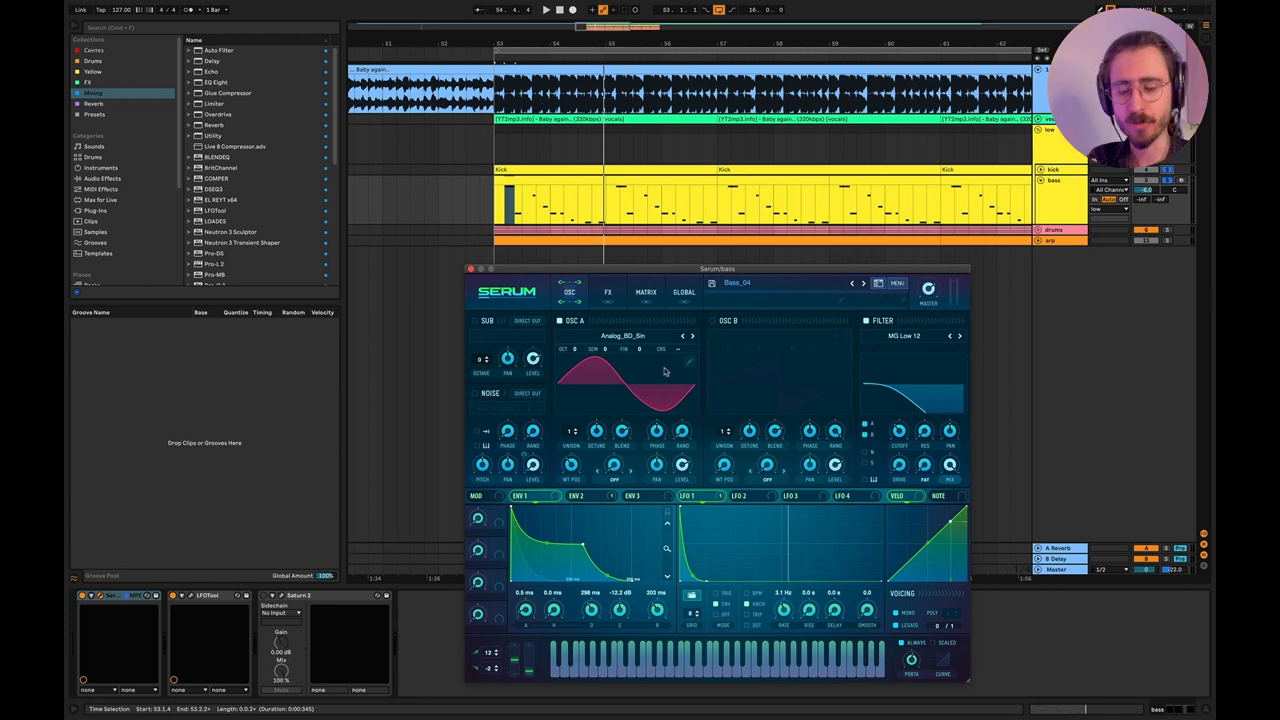
{"action": "left_click", "coordinate": [470, 268]}
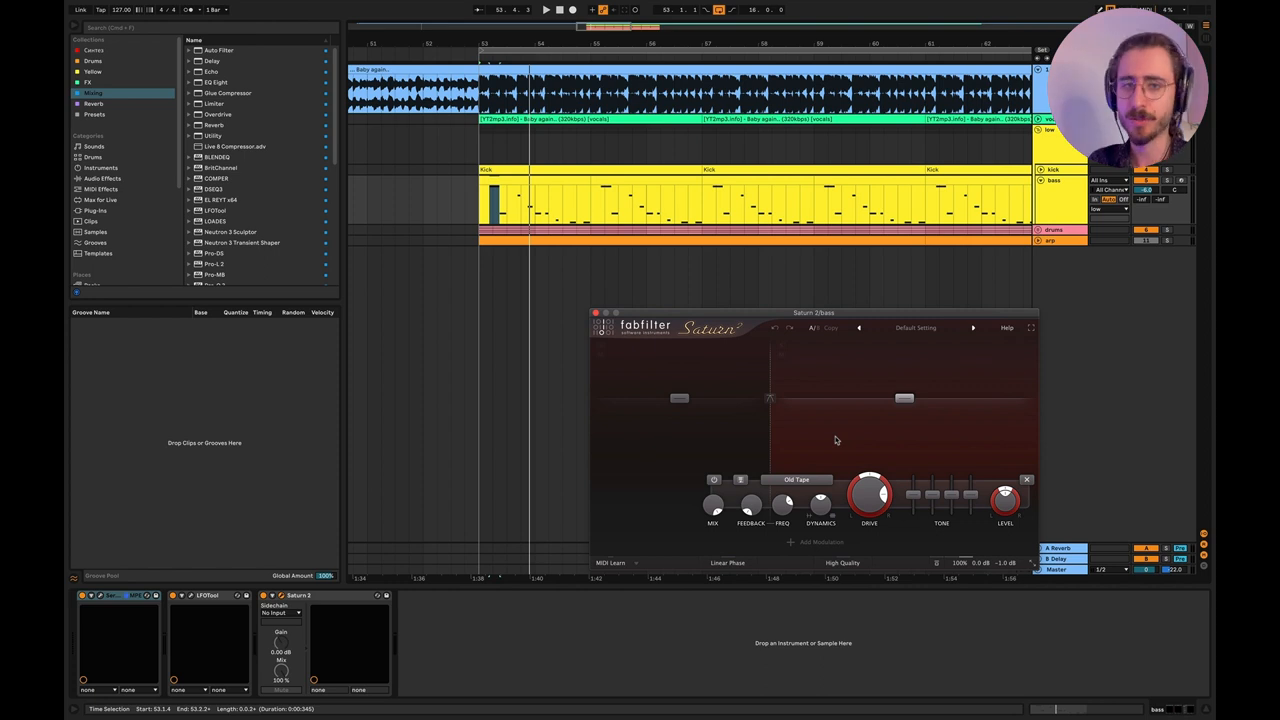
{"action": "mouse_move", "coordinate": [928, 398]}
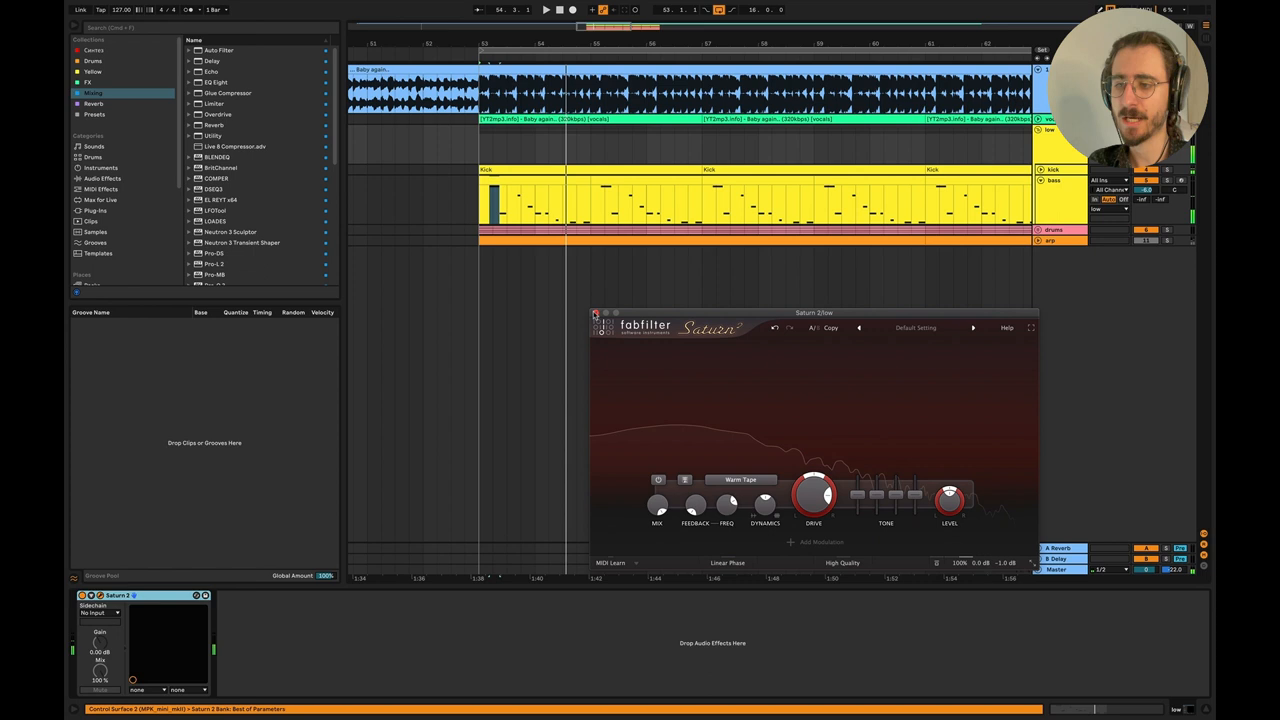
Show the kick track's sampler and EQ Eight and shape the narrow cut band in the EQ curve.
{"action": "left_click", "coordinate": [596, 314]}
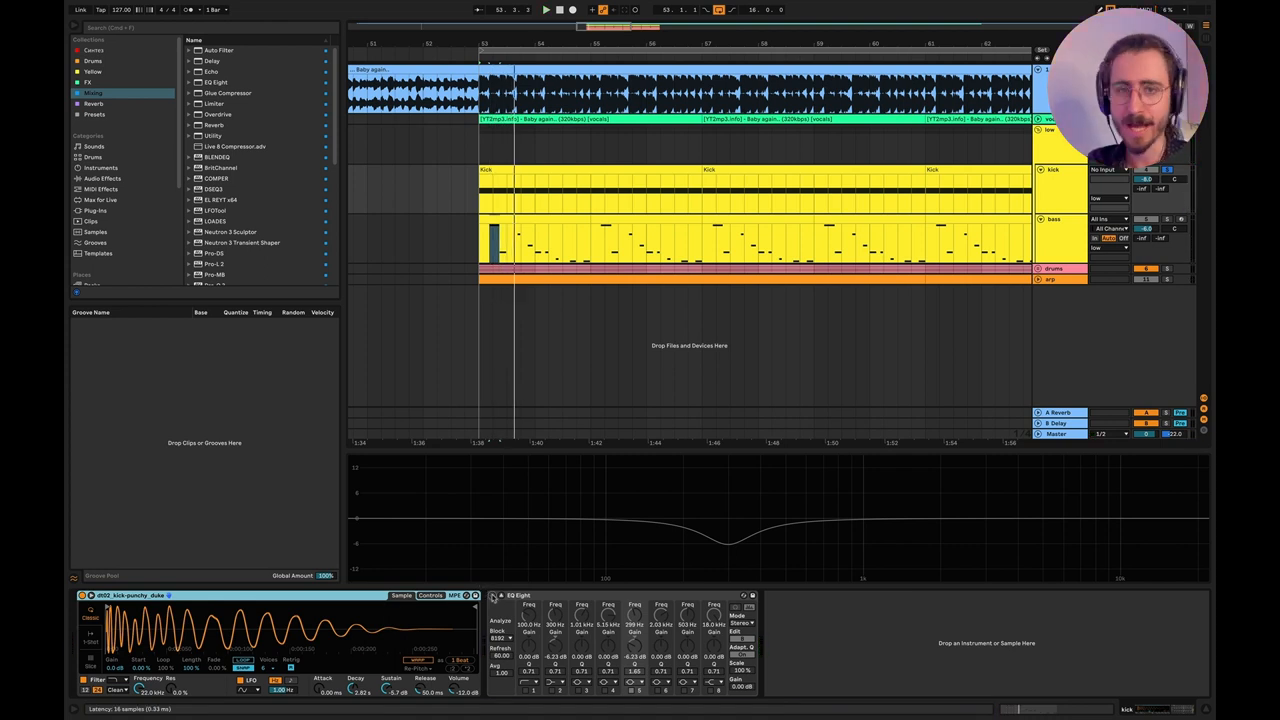
{"action": "left_click_drag", "start_coordinate": [728, 520], "coordinate": [728, 544]}
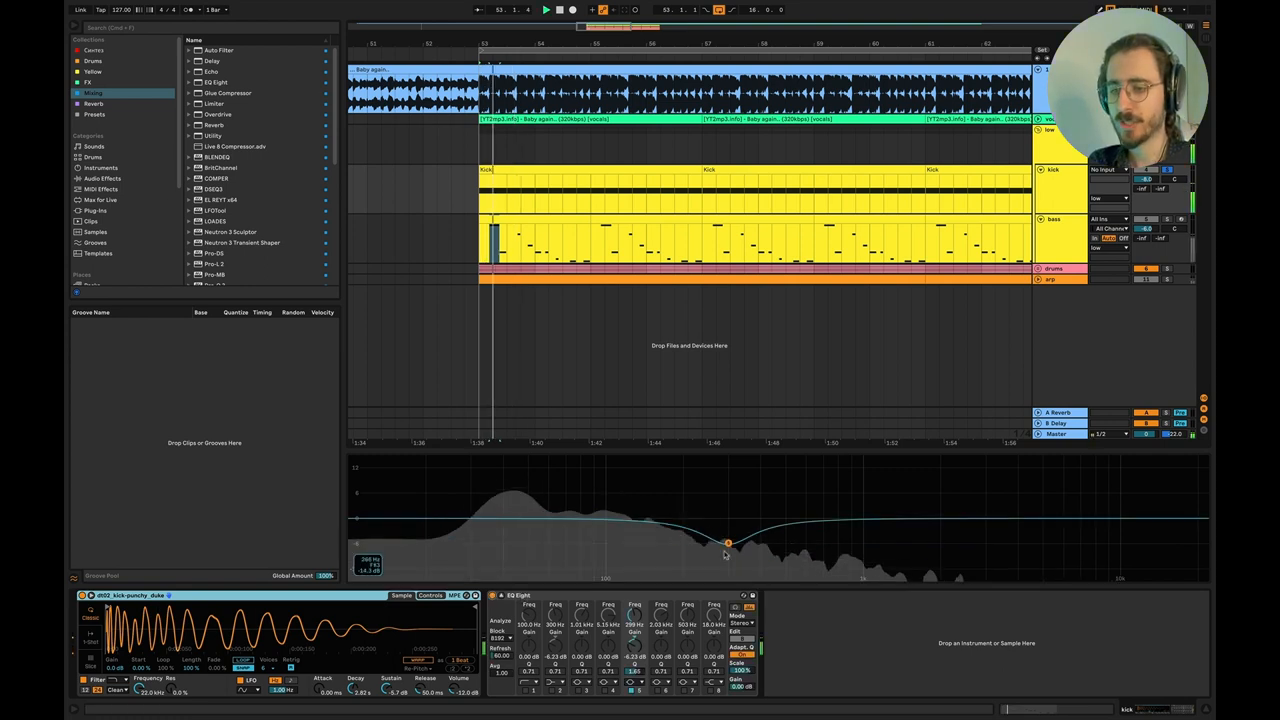
{"action": "left_click_drag", "start_coordinate": [728, 540], "coordinate": [728, 544]}
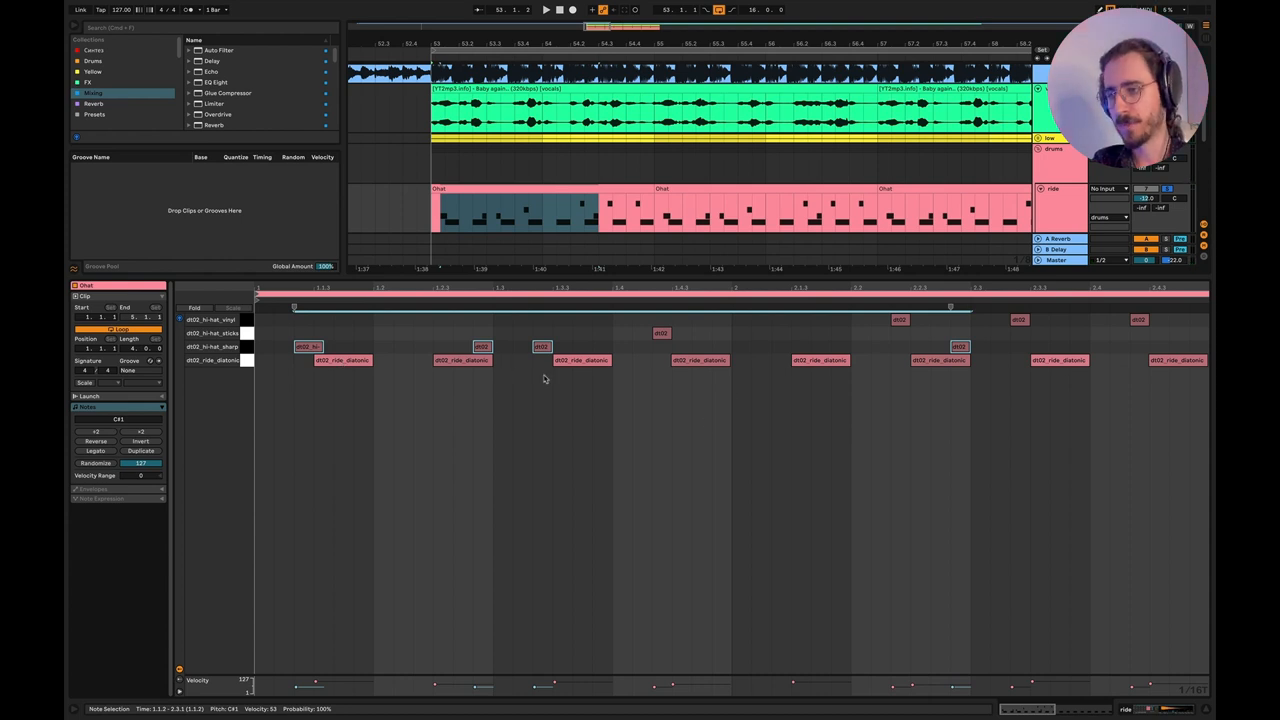
{"action": "mouse_move", "coordinate": [592, 410]}
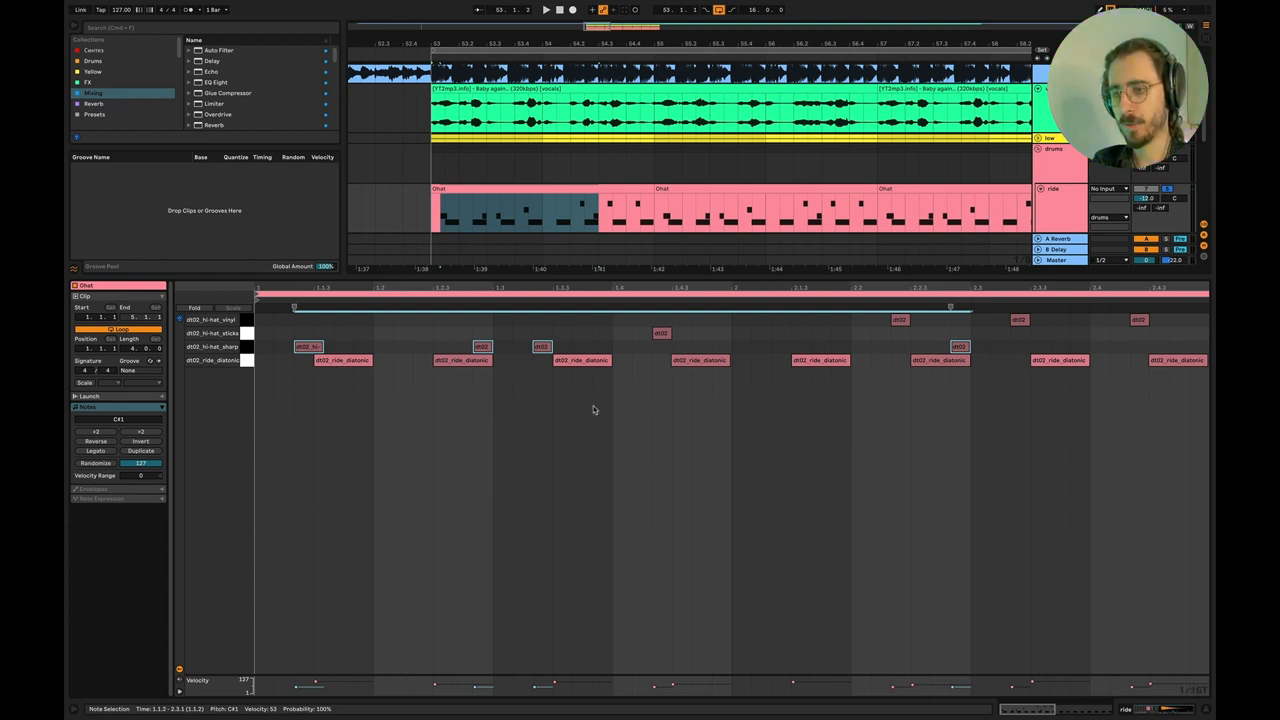
{"action": "mouse_move", "coordinate": [510, 456]}
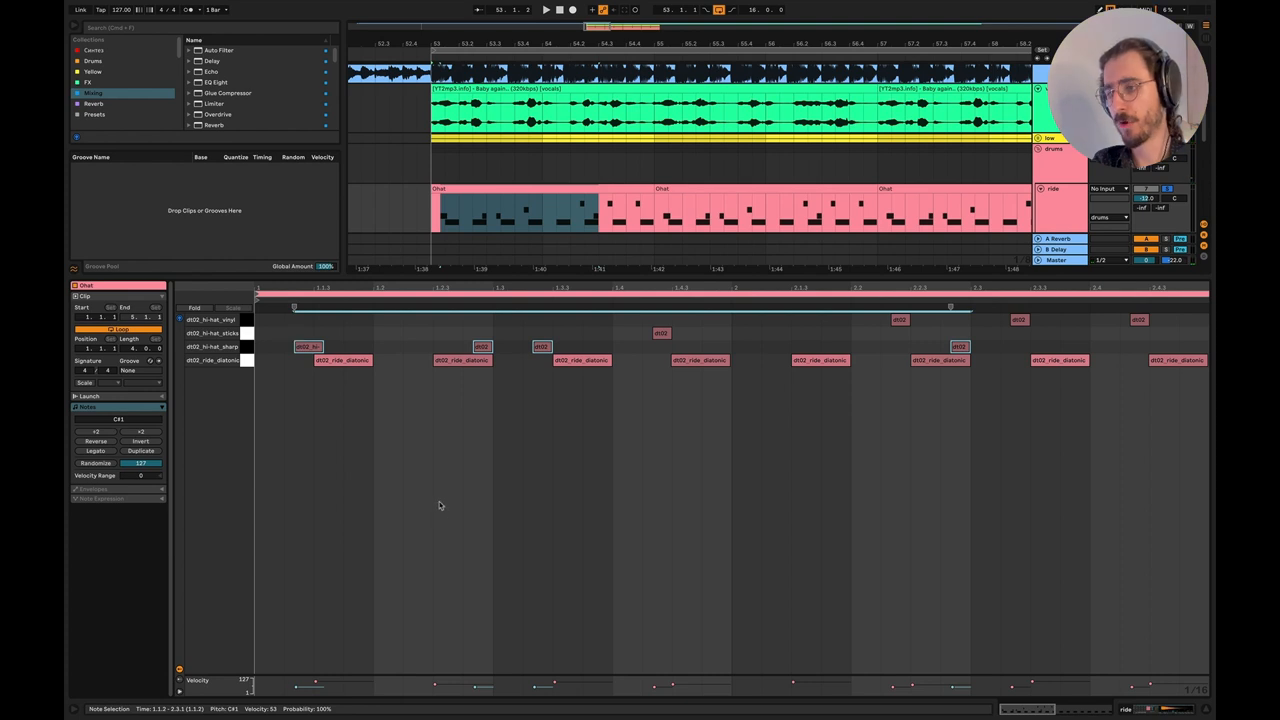
{"action": "mouse_move", "coordinate": [410, 384]}
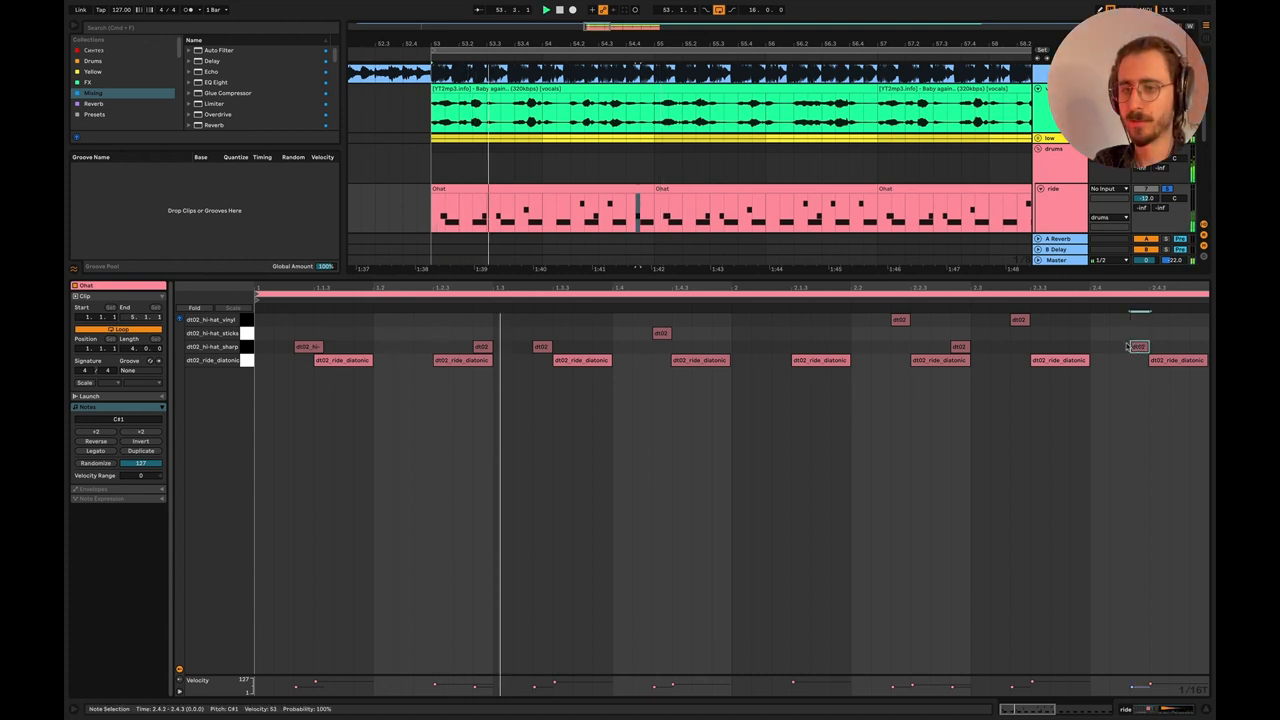
Bring the pink drum MIDI clip into the note editor showing its percussion pattern.
{"action": "left_click", "coordinate": [1018, 320]}
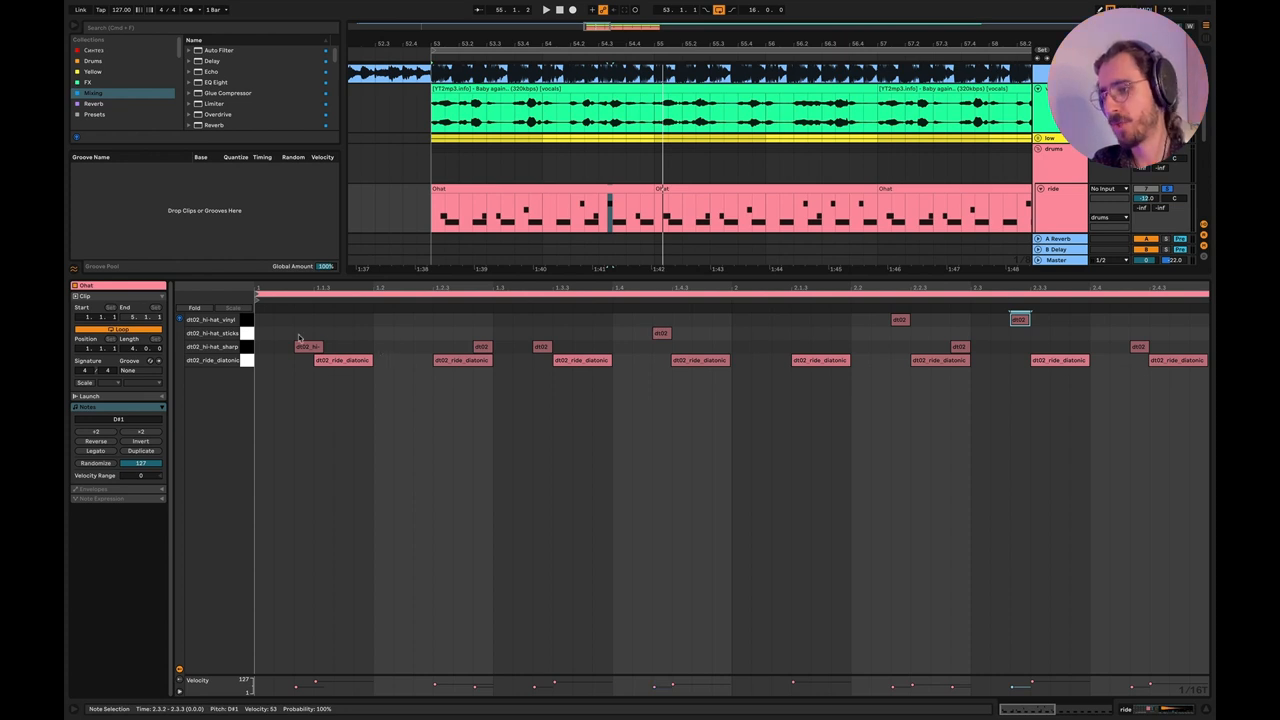
{"action": "mouse_move", "coordinate": [464, 352]}
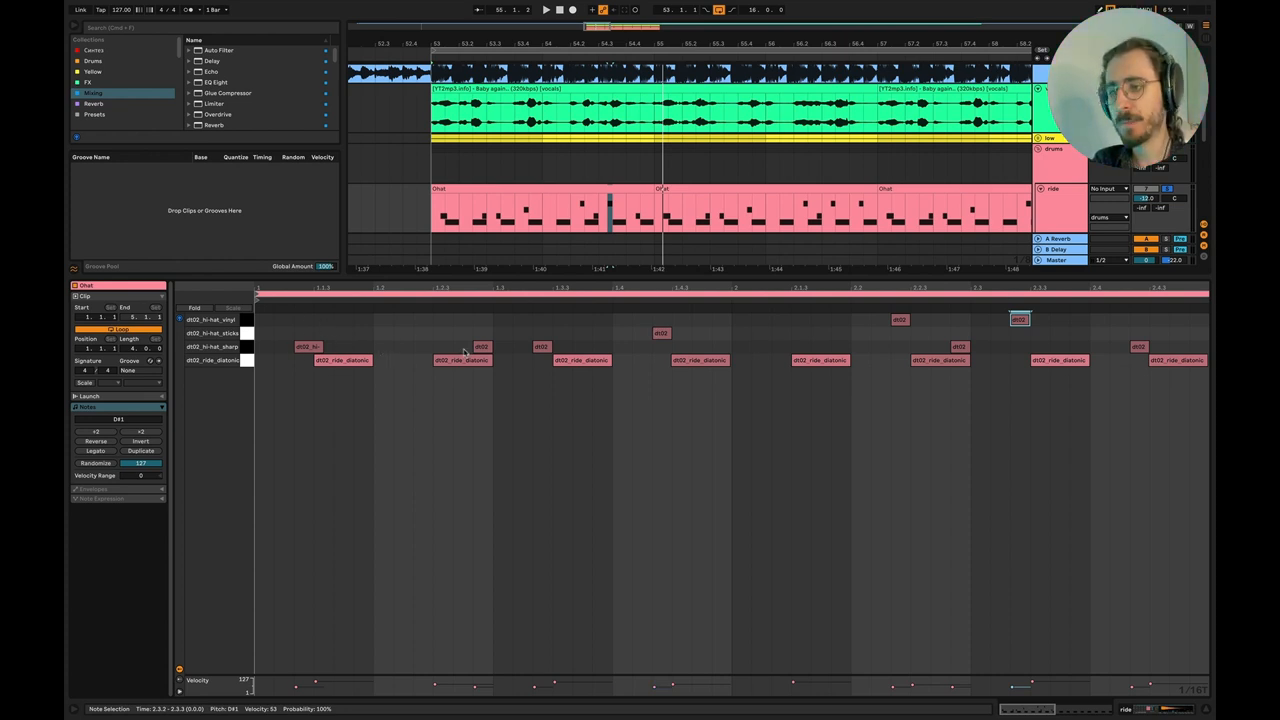
{"action": "mouse_move", "coordinate": [604, 392]}
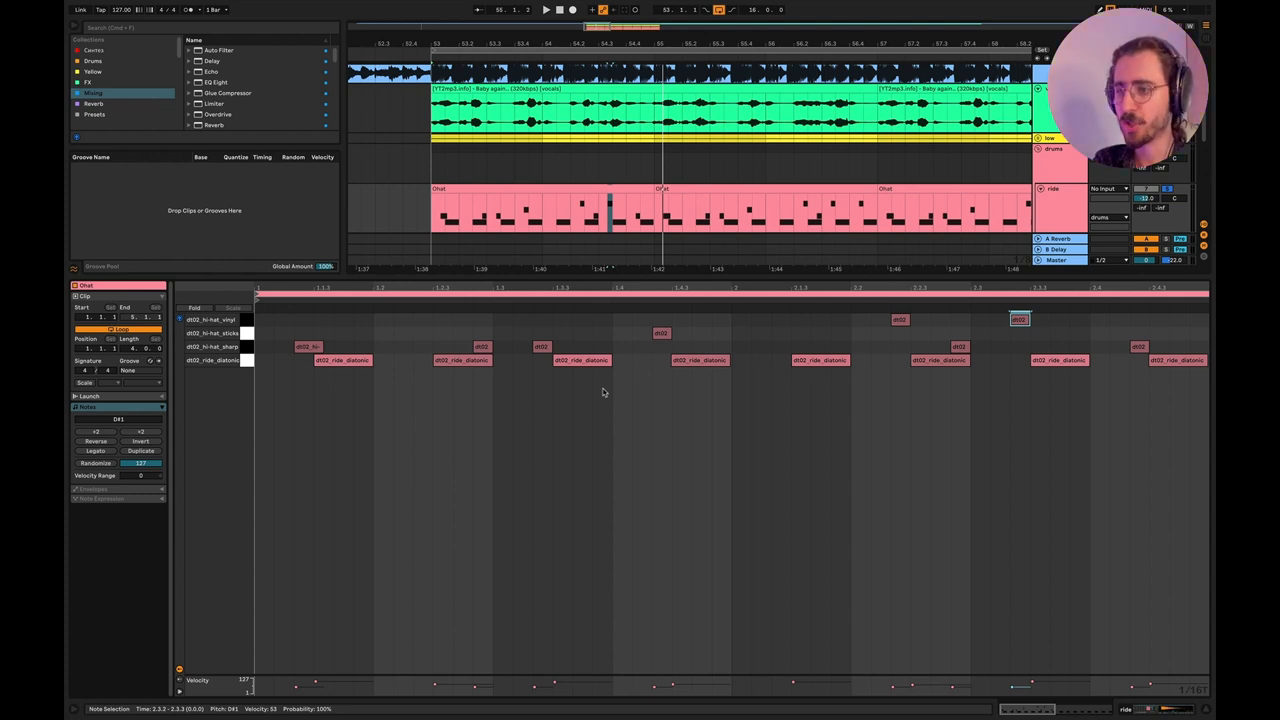
{"action": "mouse_move", "coordinate": [748, 452]}
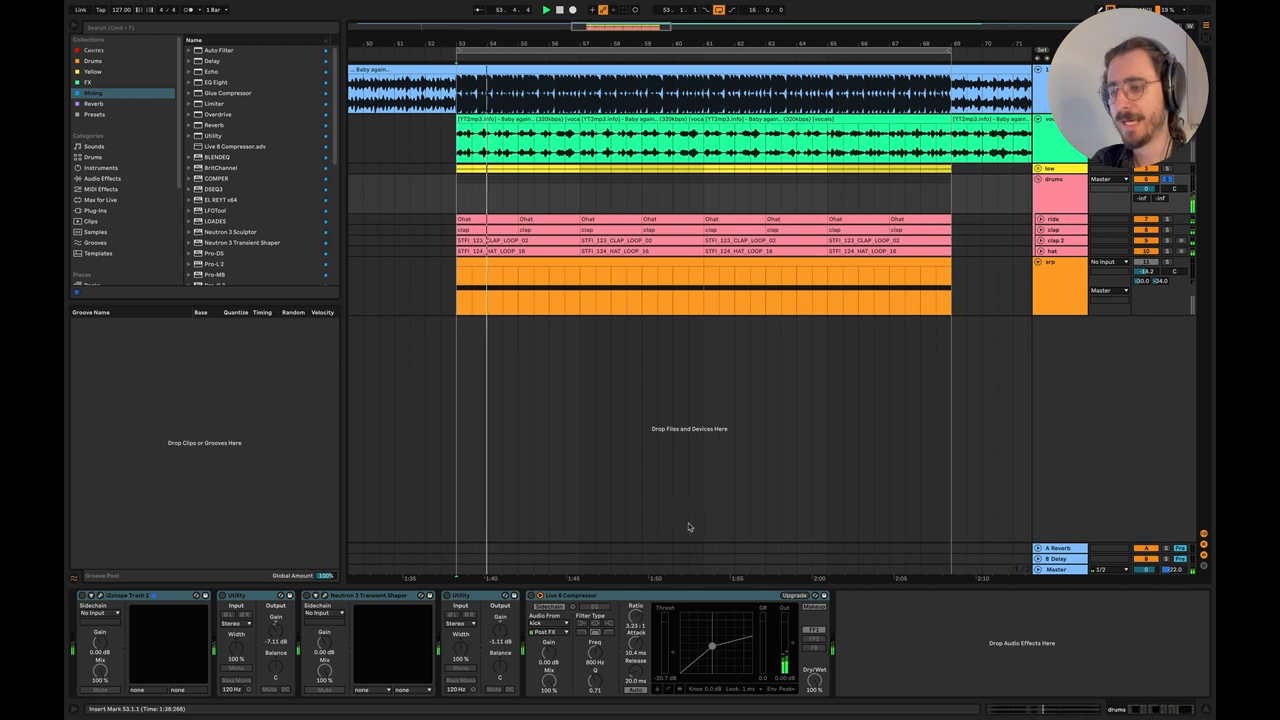
Place iZotope Trash 2 at the start of the drum group's device chain.
{"action": "left_click", "coordinate": [460, 596]}
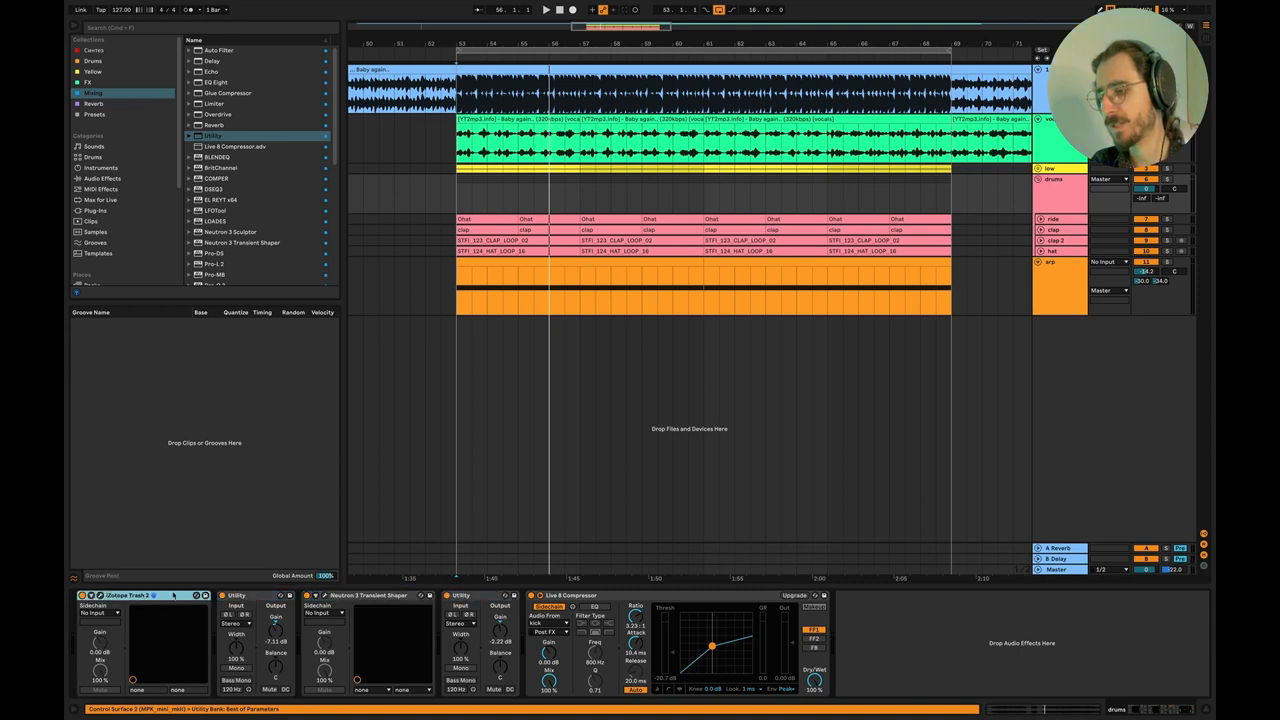
Show Trash 2's Stage 1 Saturate curve without the preset manager, then move to its Convolve module.
{"action": "left_click", "coordinate": [156, 596]}
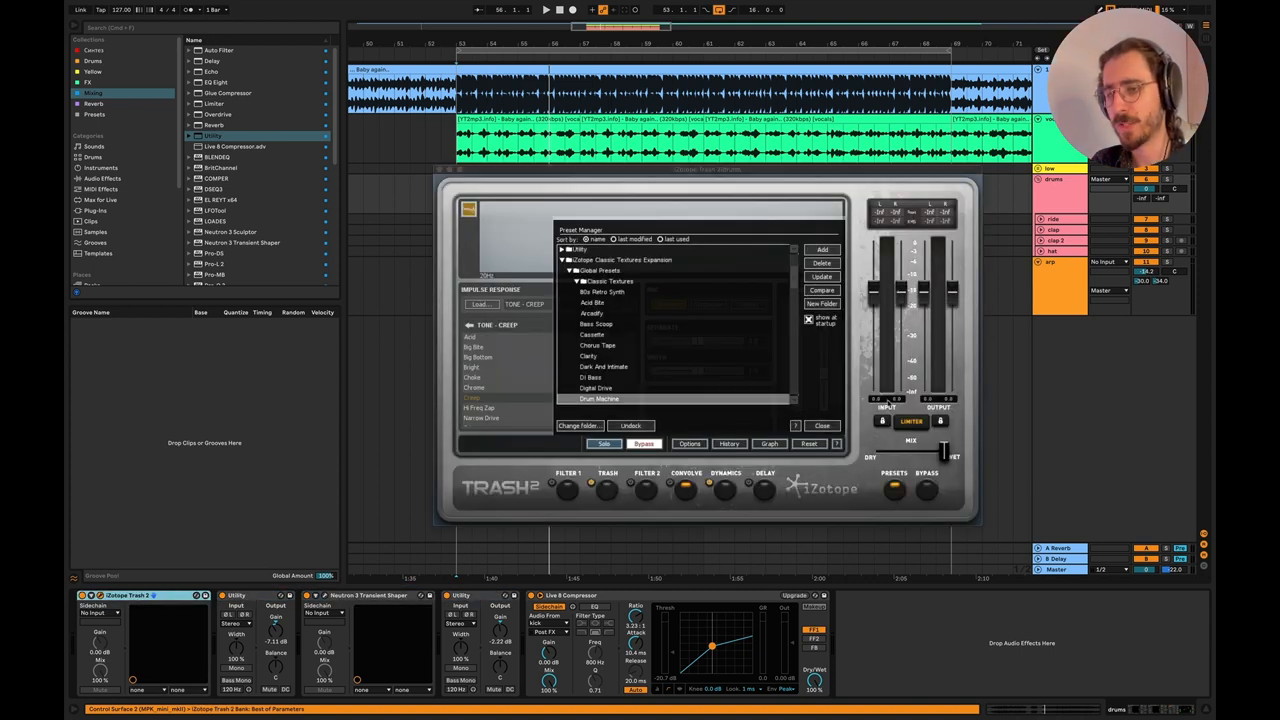
{"action": "left_click", "coordinate": [820, 424]}
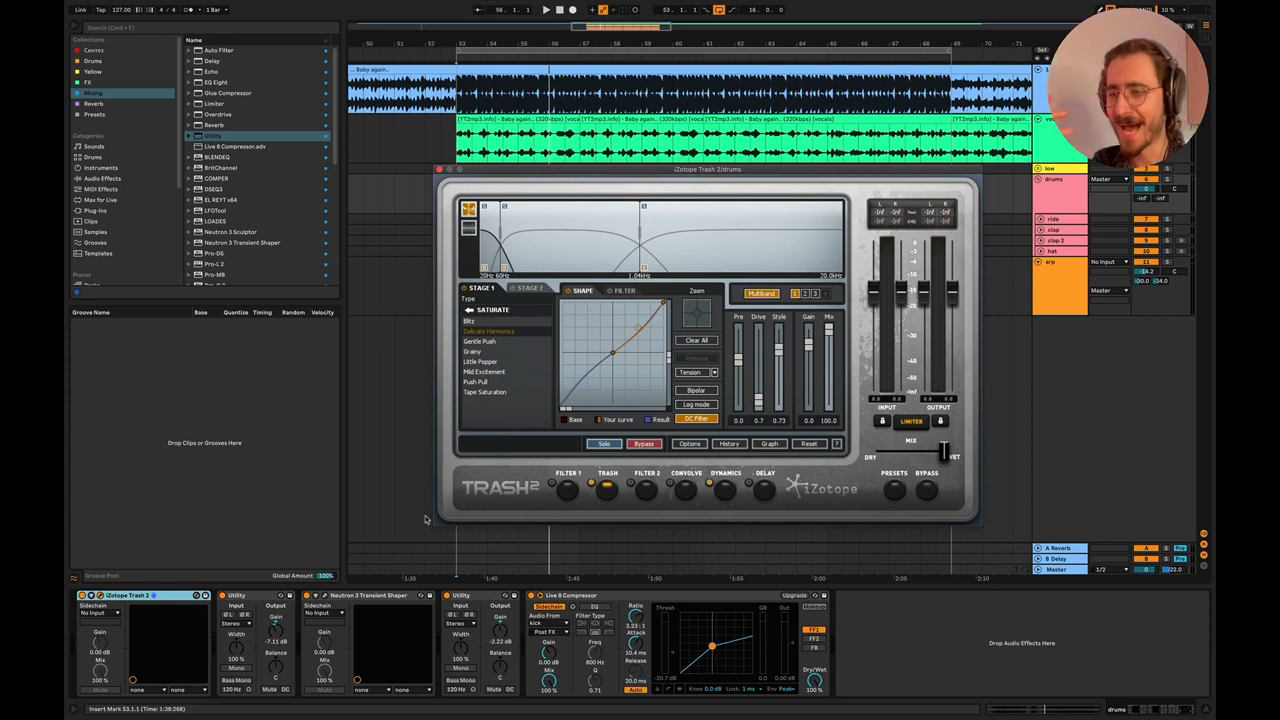
{"action": "mouse_move", "coordinate": [544, 522]}
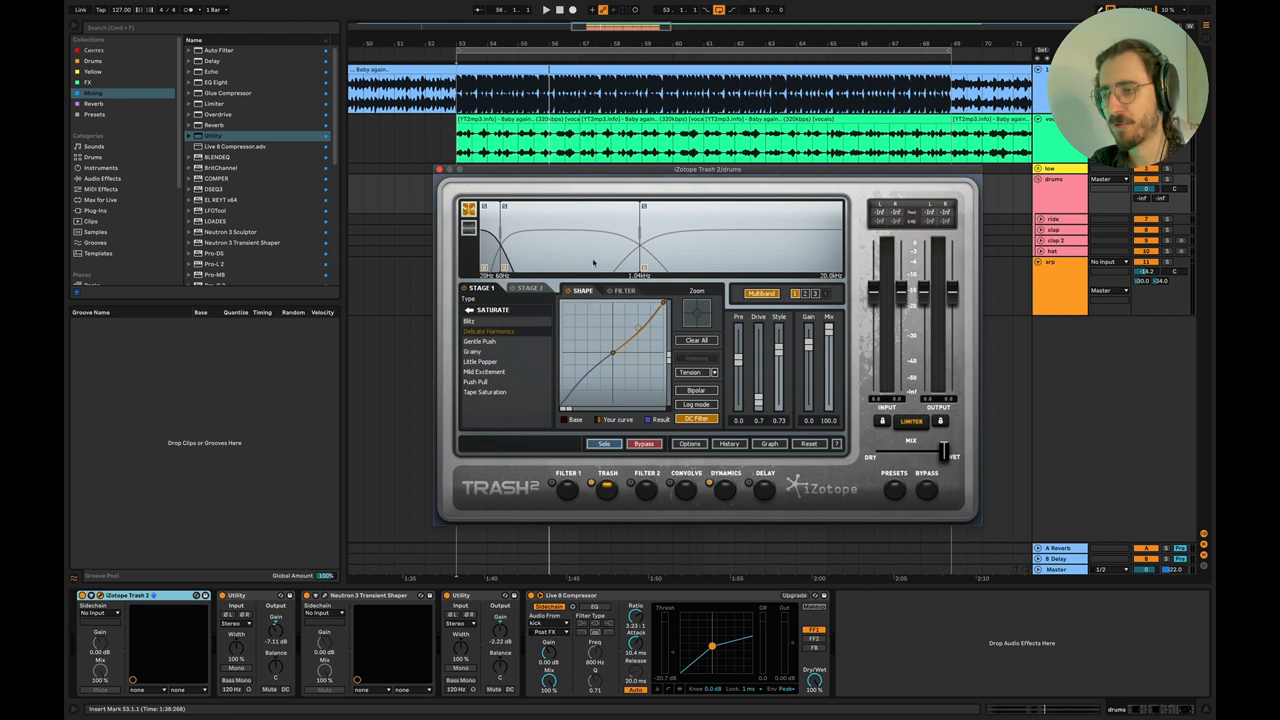
{"action": "mouse_move", "coordinate": [648, 296]}
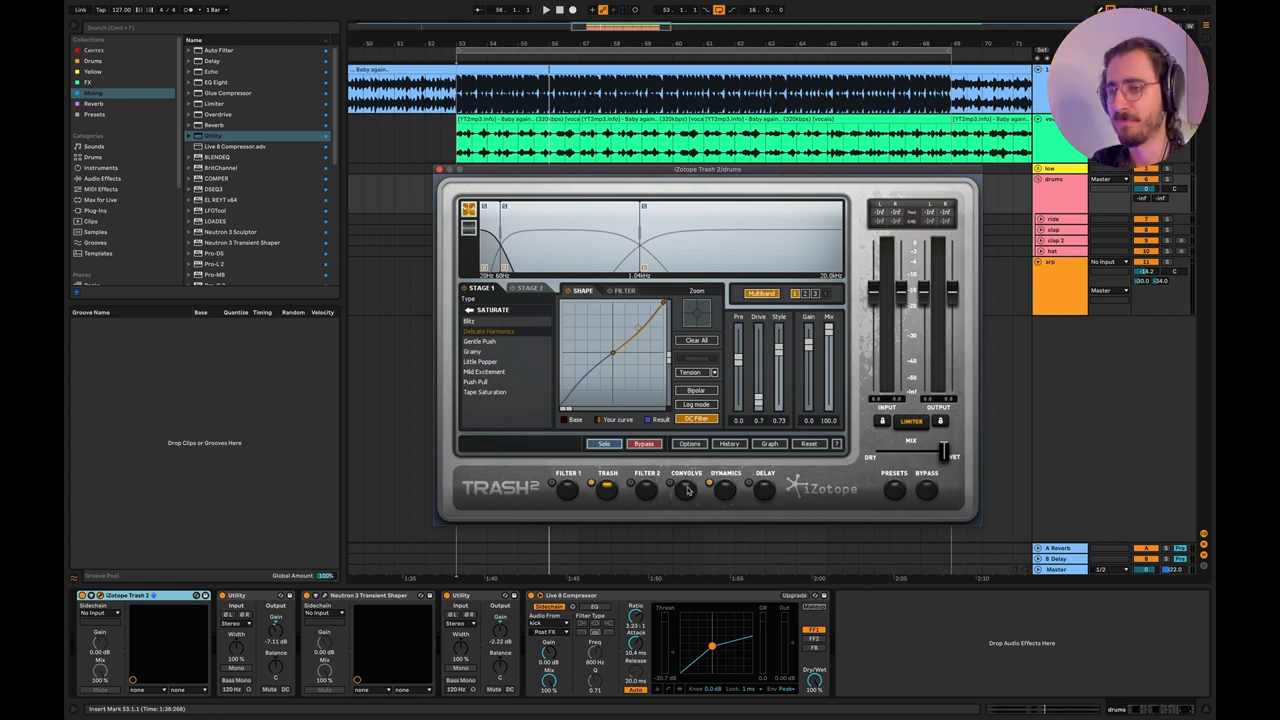
{"action": "left_click", "coordinate": [684, 488]}
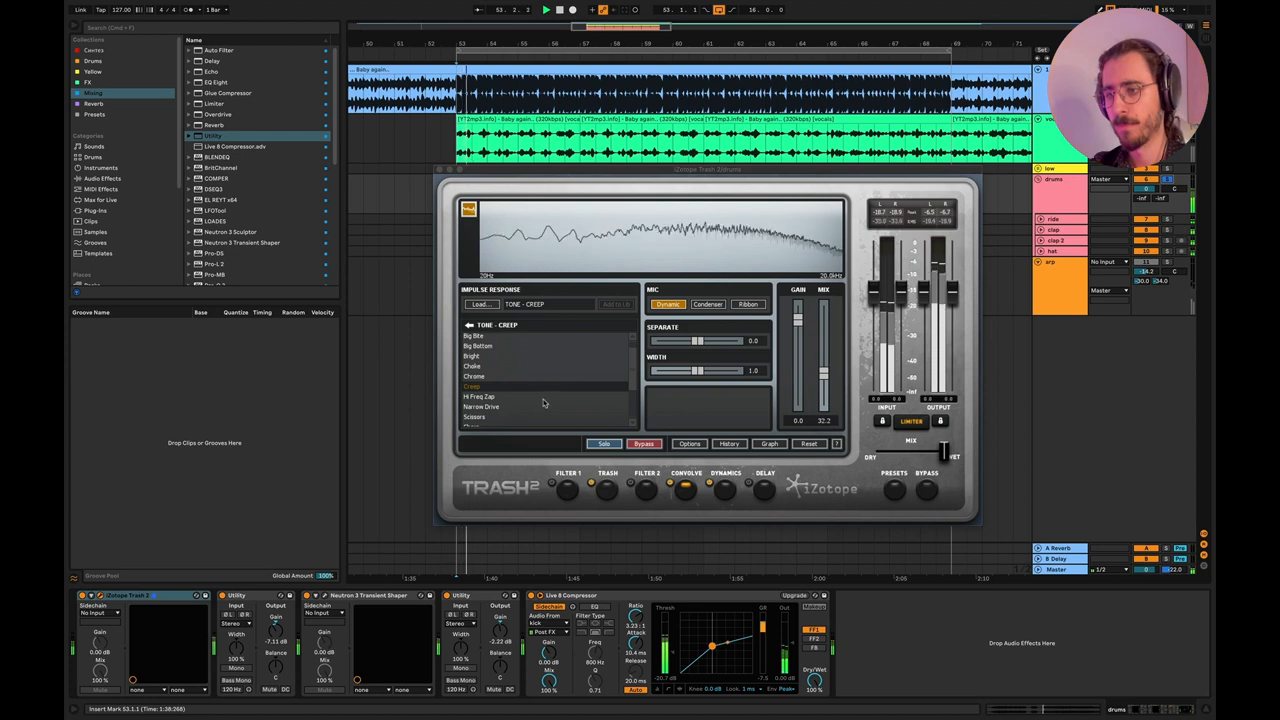
Audition Amps and Tone impulse responses in Trash 2's convolution and settle on a Tone – Creep response.
{"action": "left_click", "coordinate": [480, 386]}
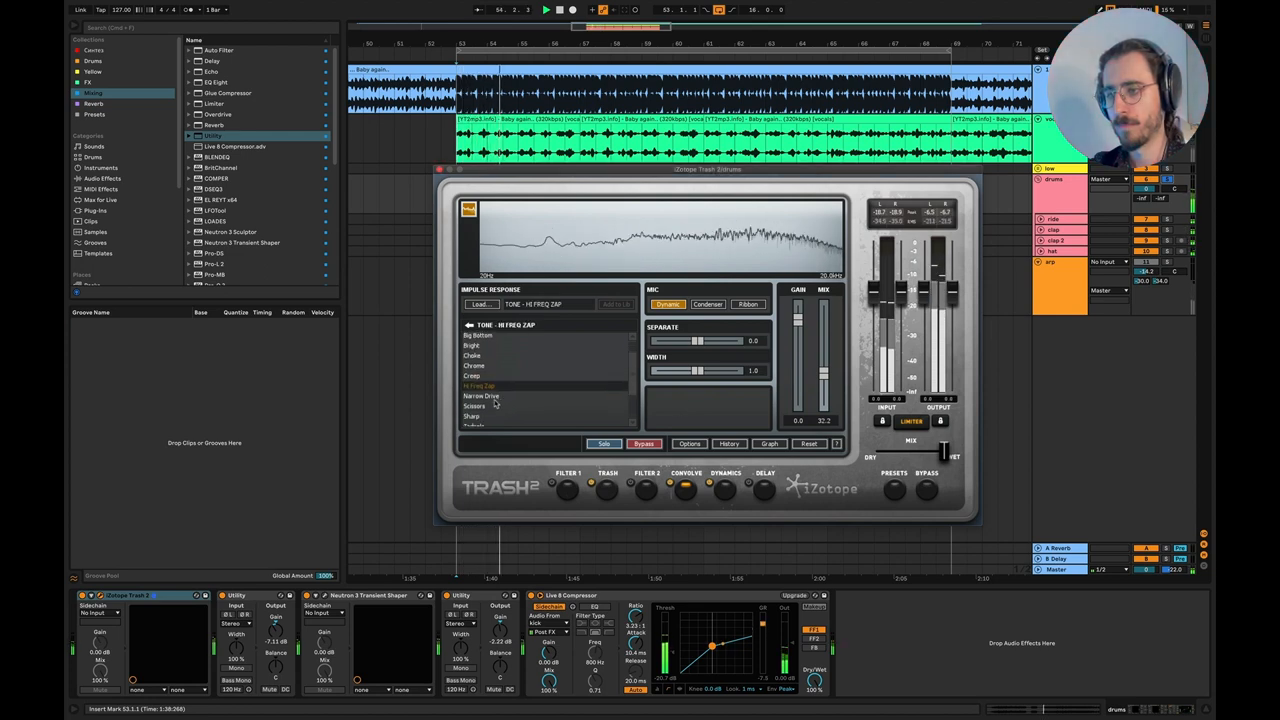
{"action": "left_click", "coordinate": [472, 404]}
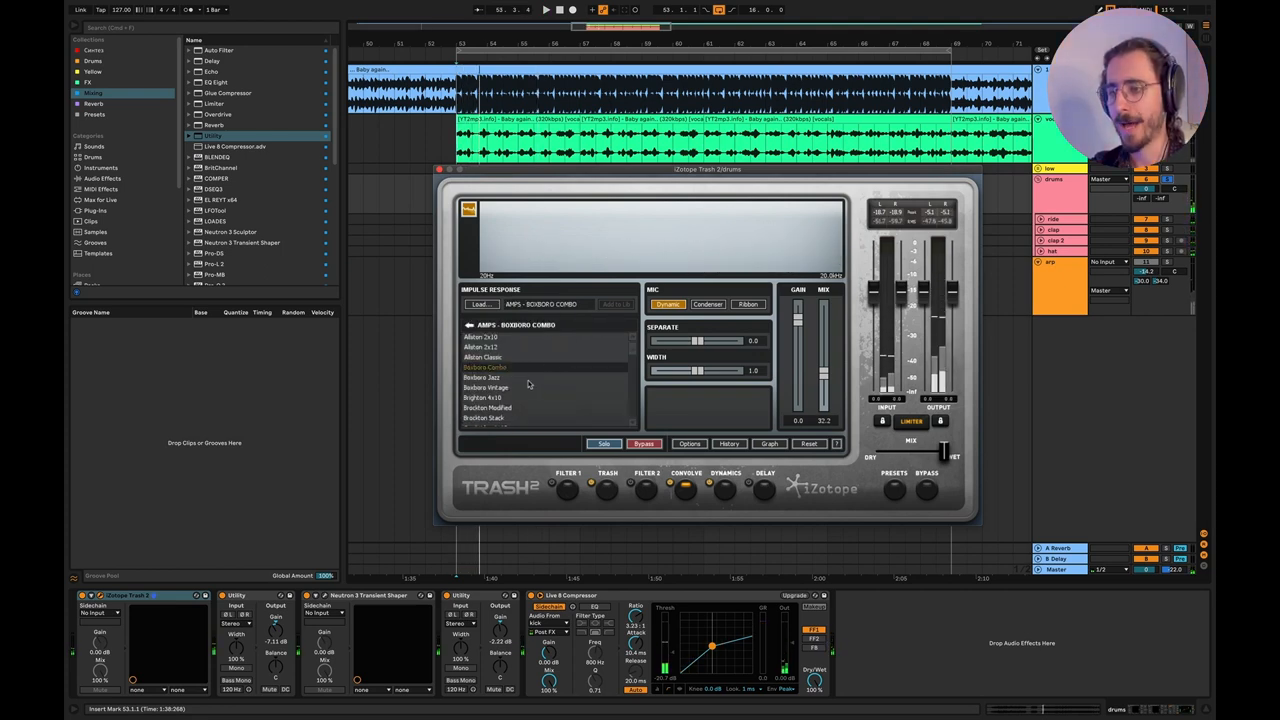
{"action": "left_click", "coordinate": [486, 388]}
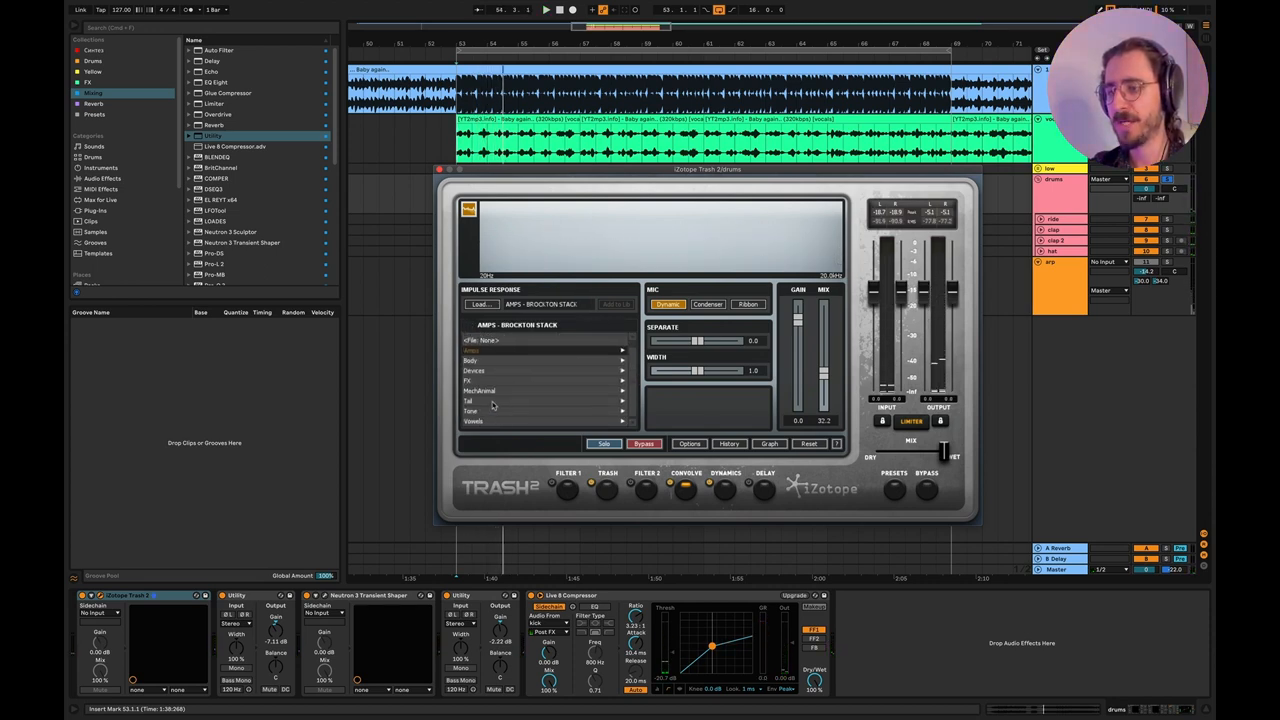
{"action": "left_click", "coordinate": [470, 412]}
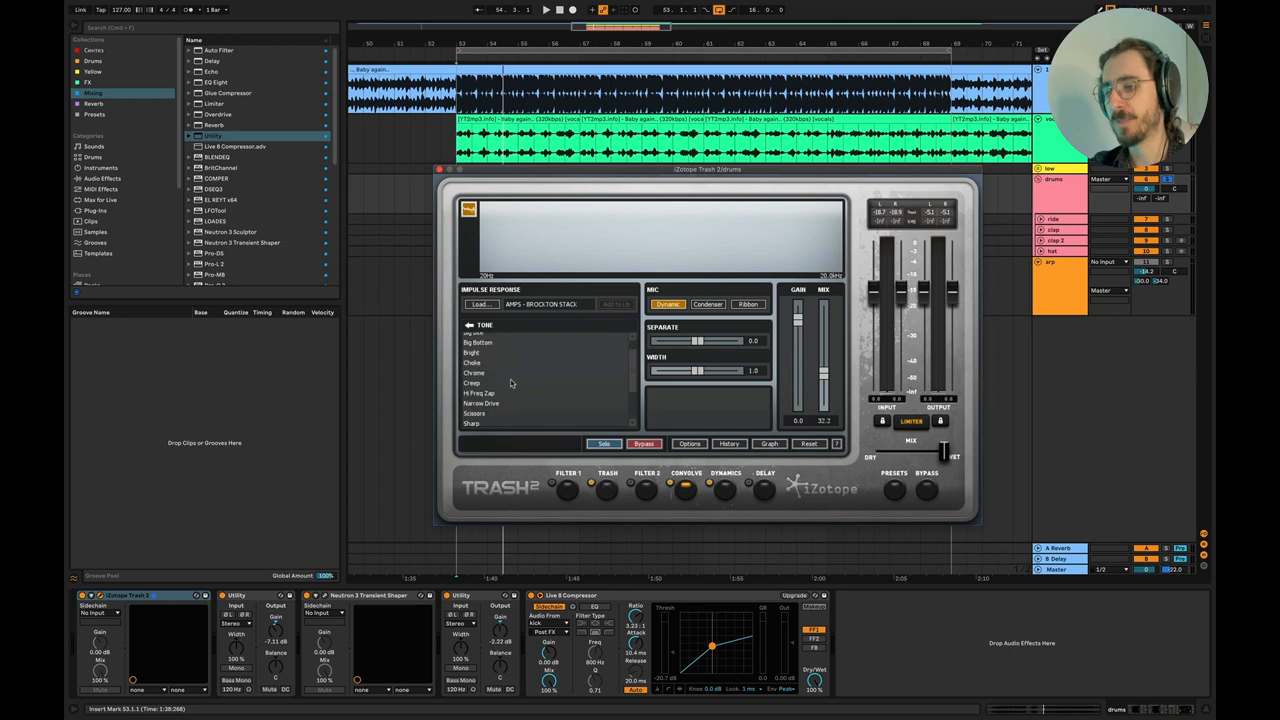
{"action": "left_click", "coordinate": [472, 384]}
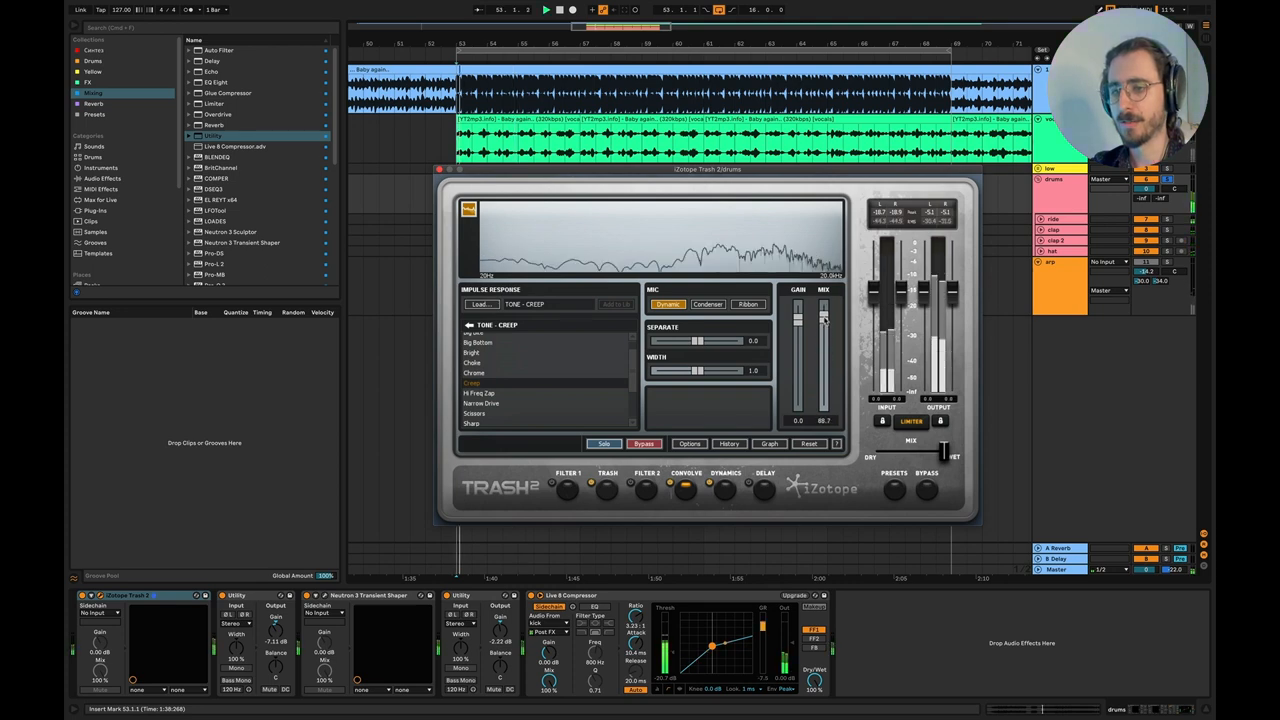
{"action": "left_click_drag", "start_coordinate": [820, 320], "coordinate": [824, 388]}
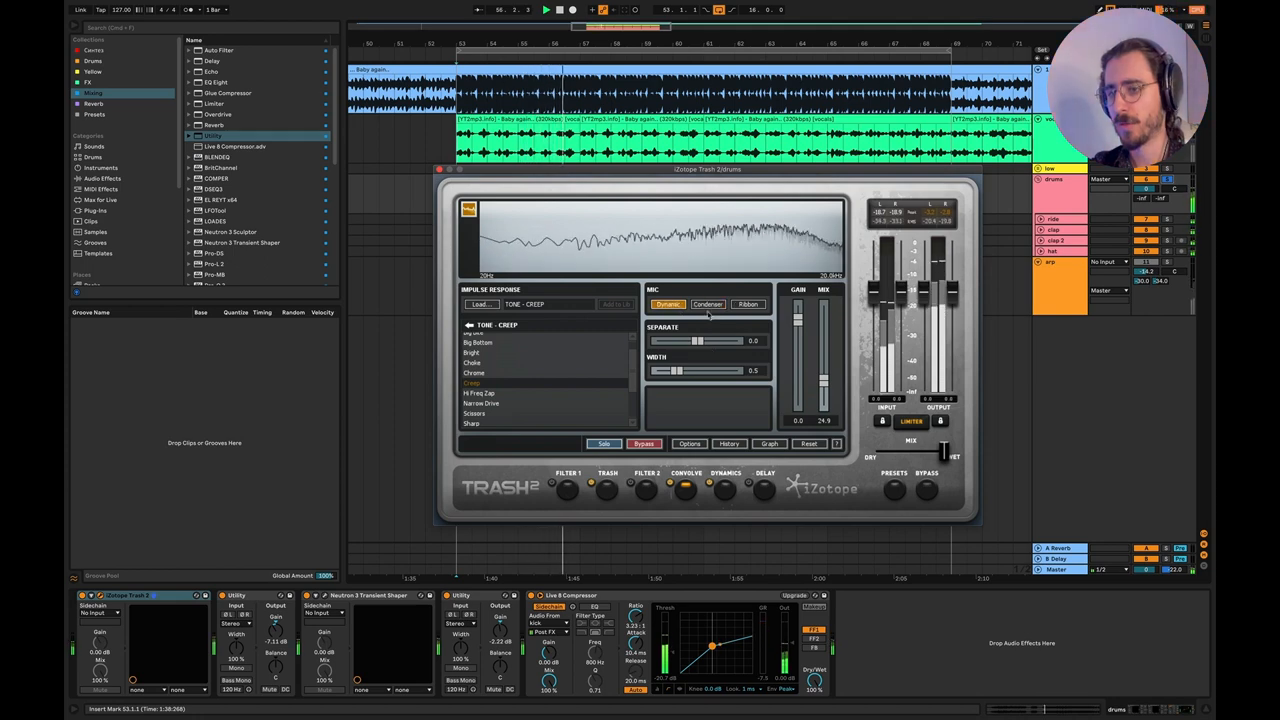
{"action": "left_click", "coordinate": [724, 472]}
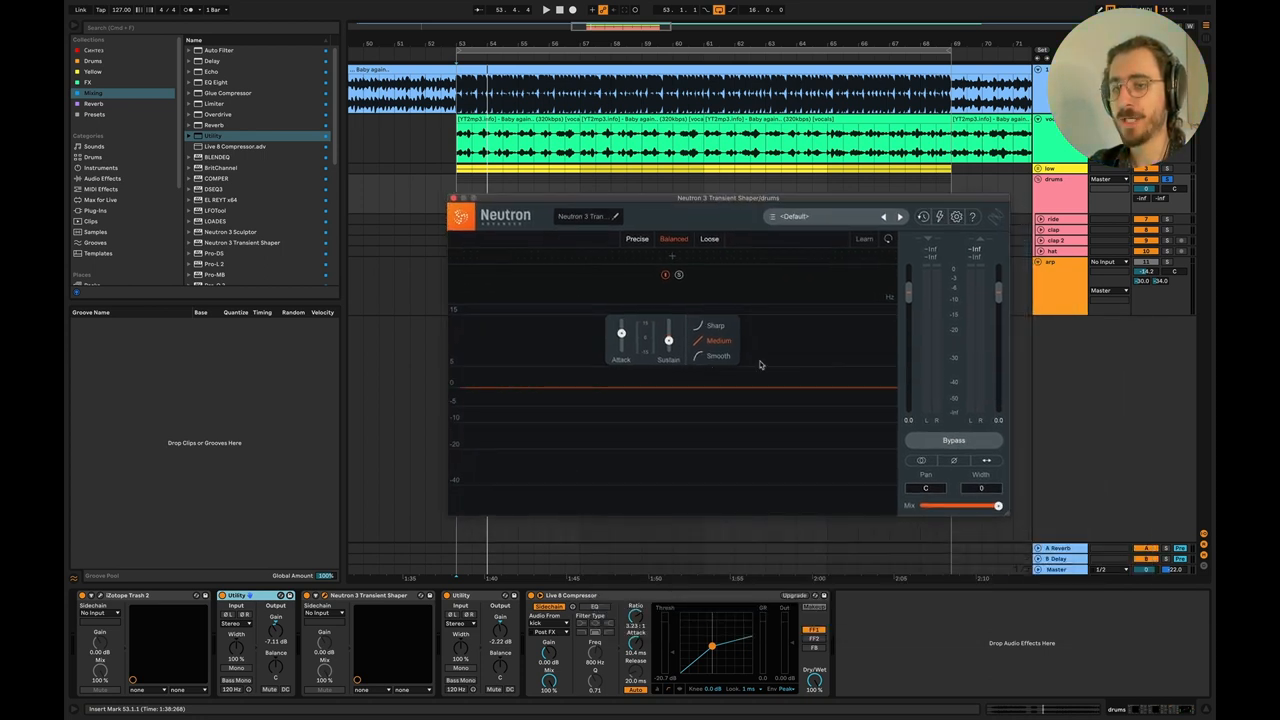
{"action": "left_click", "coordinate": [952, 440]}
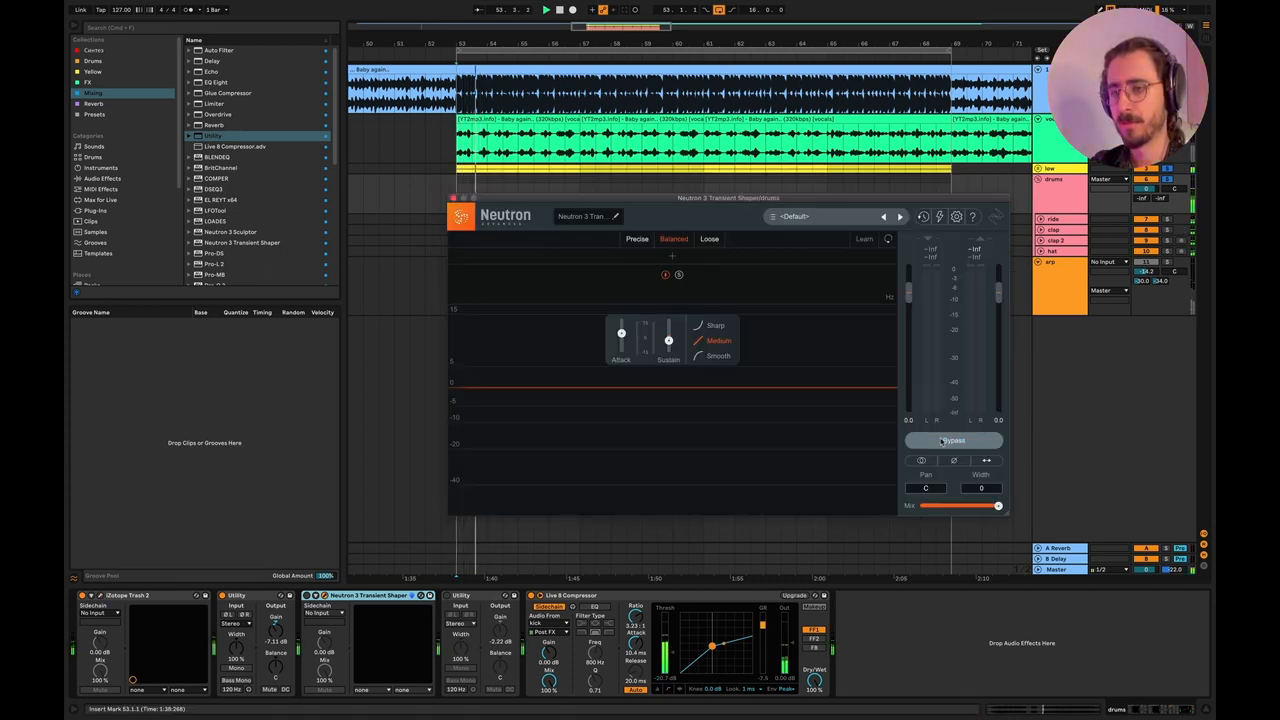
{"action": "left_click", "coordinate": [952, 440]}
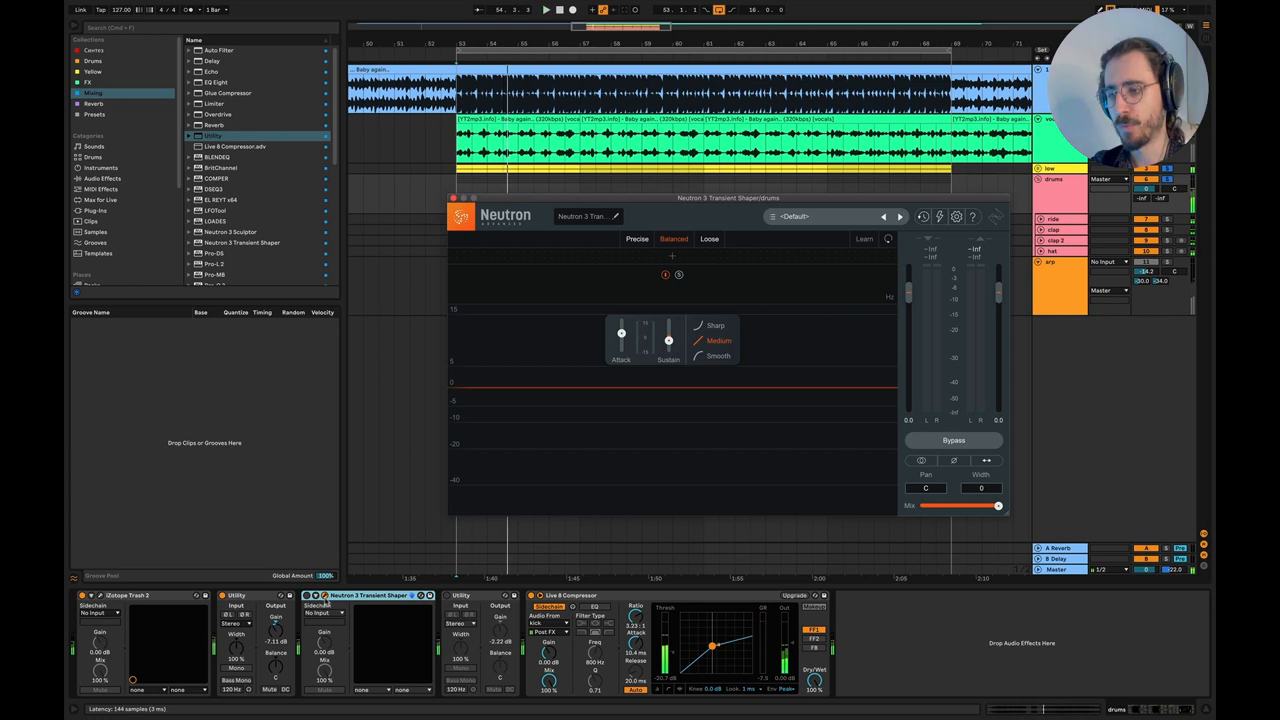
{"action": "left_click", "coordinate": [546, 8]}
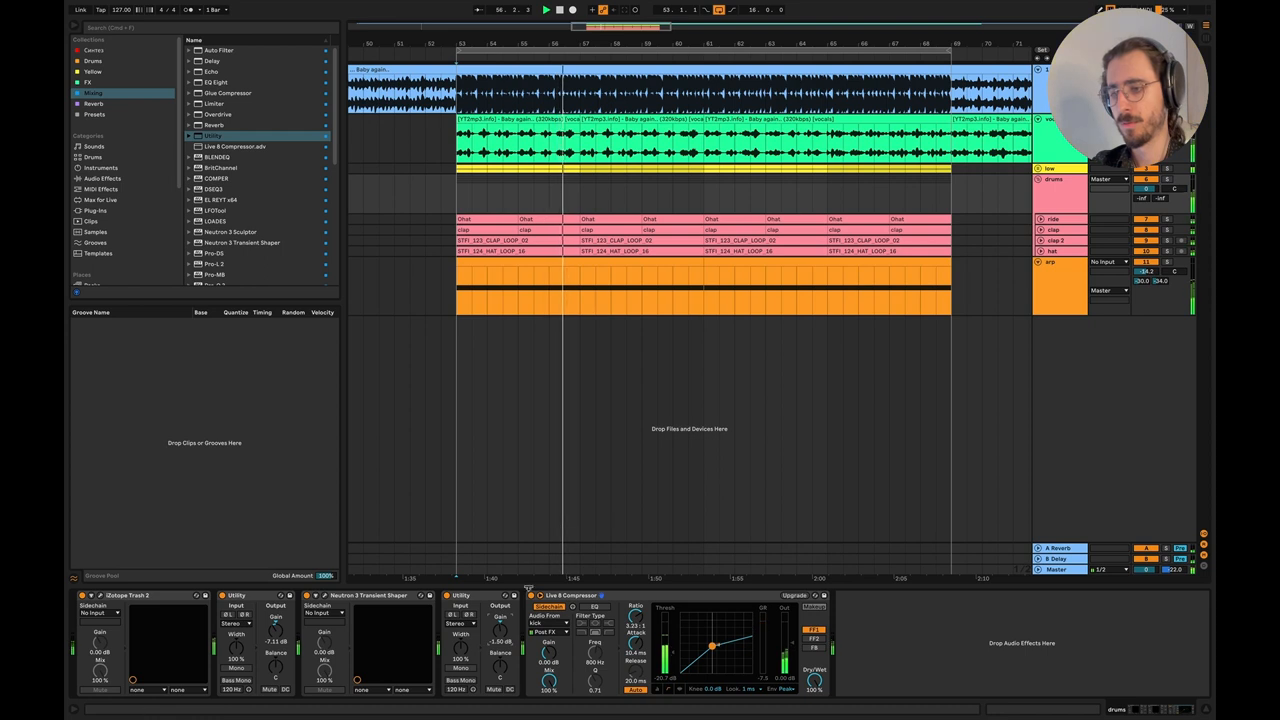
Reopen FabFilter Saturn 2 on the master from the arrangement.
{"action": "left_click", "coordinate": [236, 596]}
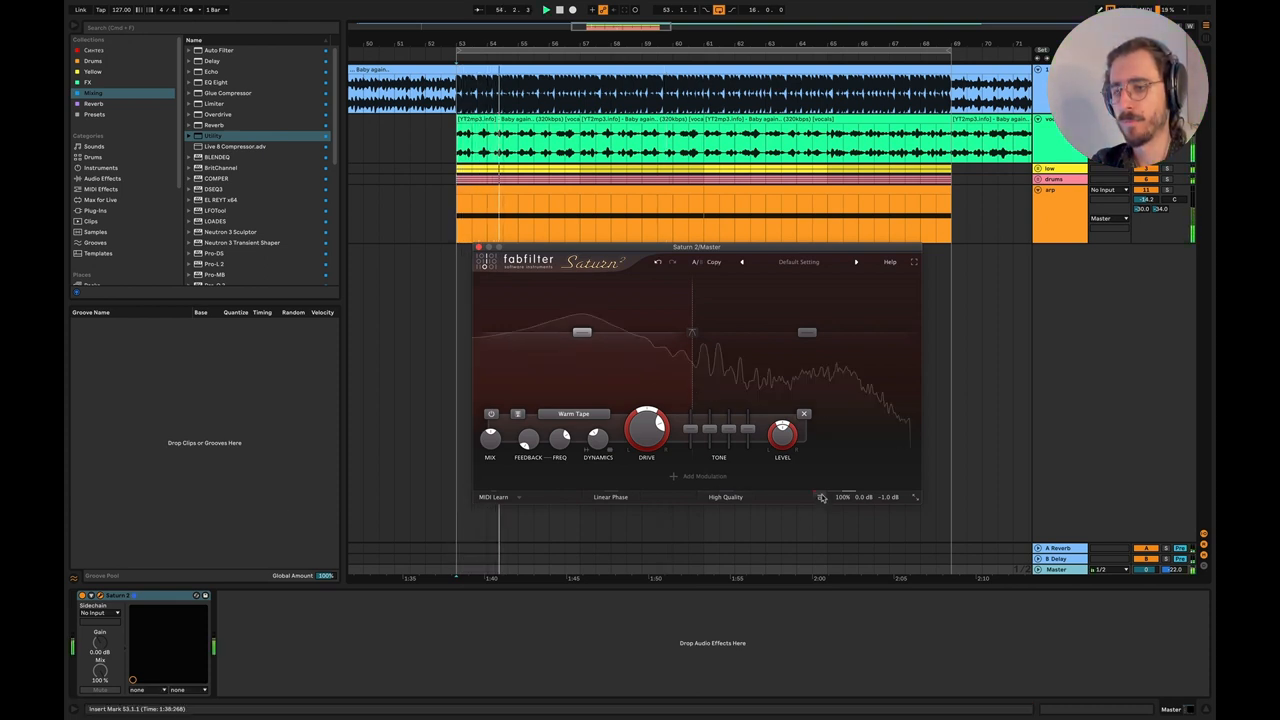
Raise Saturn band 1's drive, then split the spectrum to add a second saturation band.
{"action": "left_click_drag", "start_coordinate": [648, 428], "coordinate": [650, 420]}
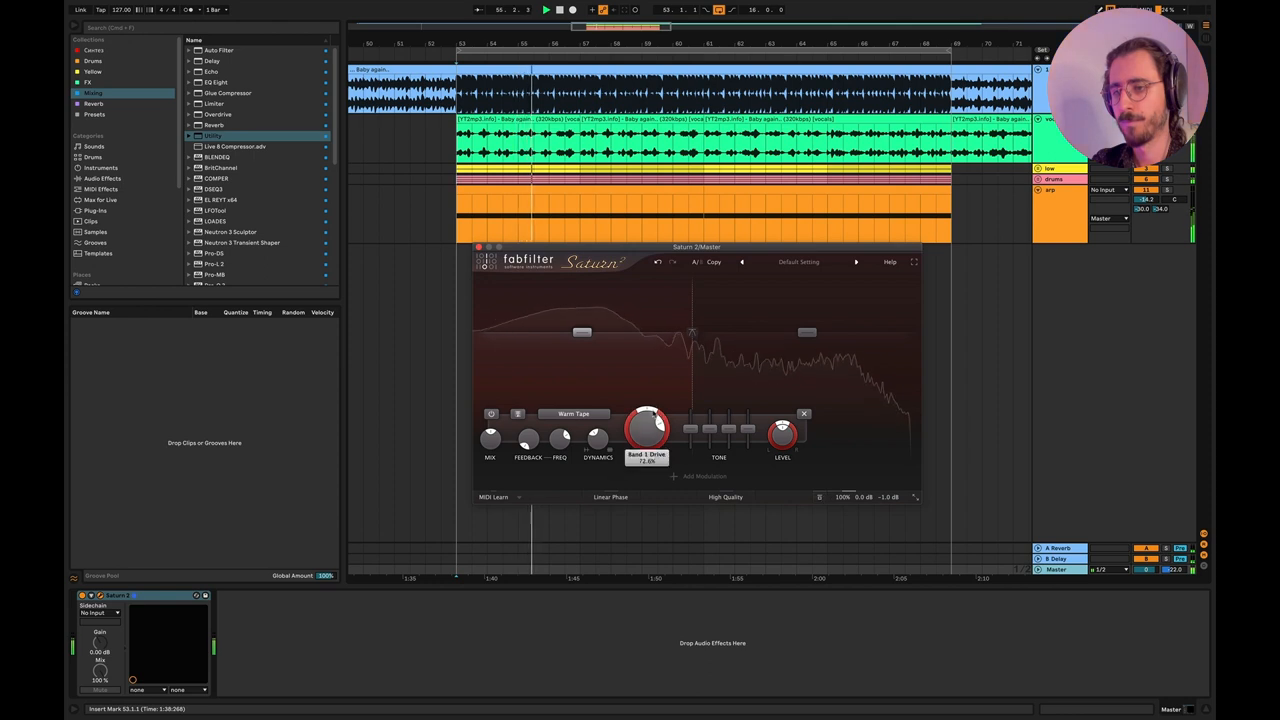
{"action": "left_click_drag", "start_coordinate": [648, 428], "coordinate": [650, 420]}
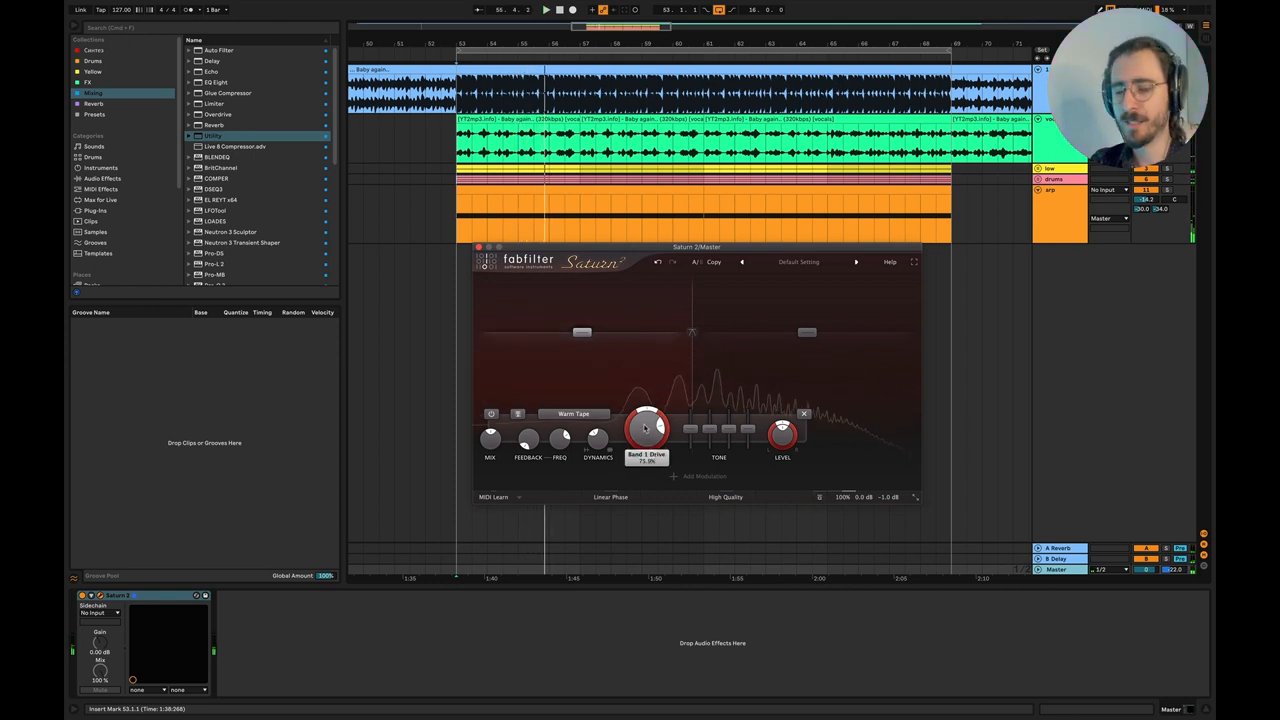
{"action": "left_click_drag", "start_coordinate": [648, 424], "coordinate": [648, 418]}
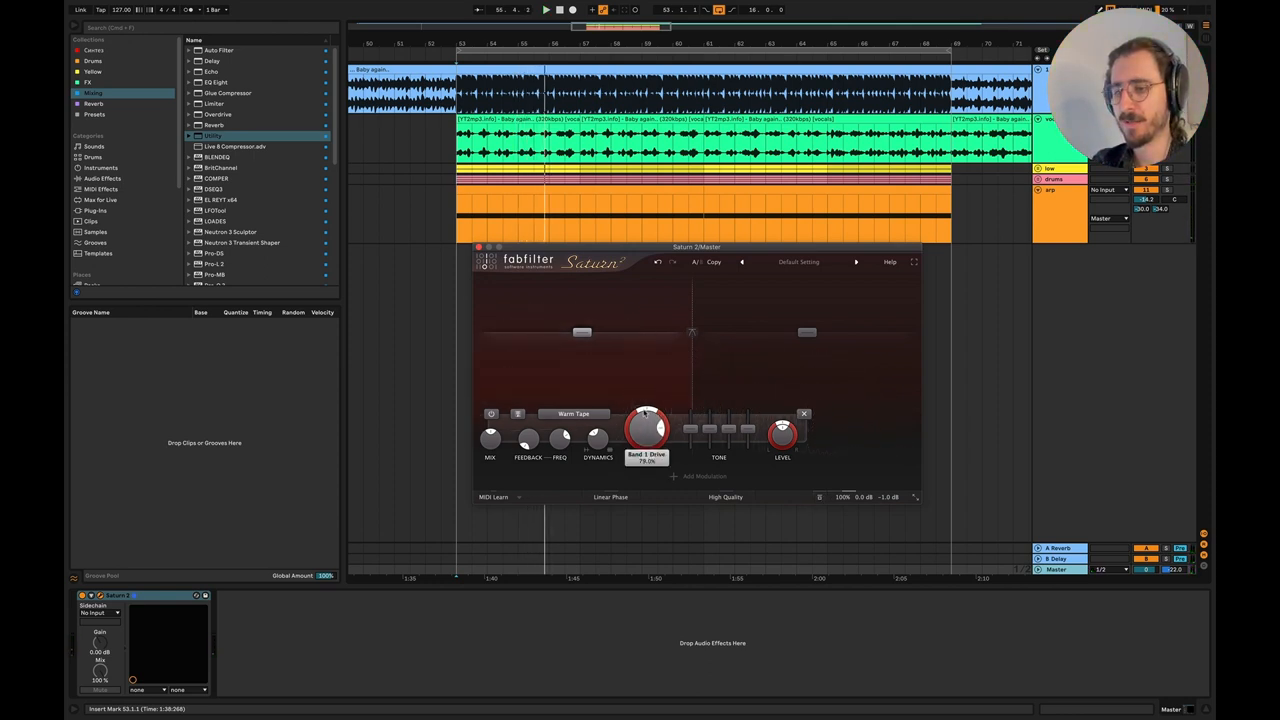
{"action": "left_click_drag", "start_coordinate": [648, 420], "coordinate": [656, 410]}
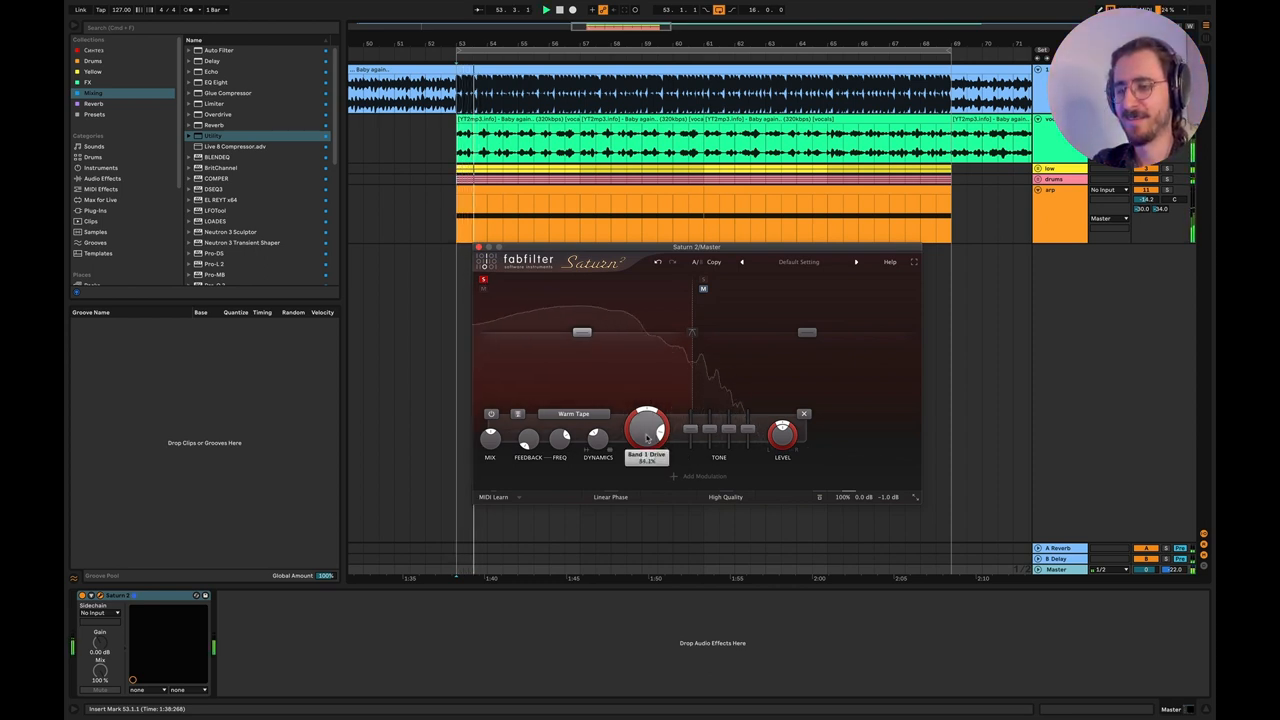
{"action": "left_click_drag", "start_coordinate": [648, 428], "coordinate": [648, 410]}
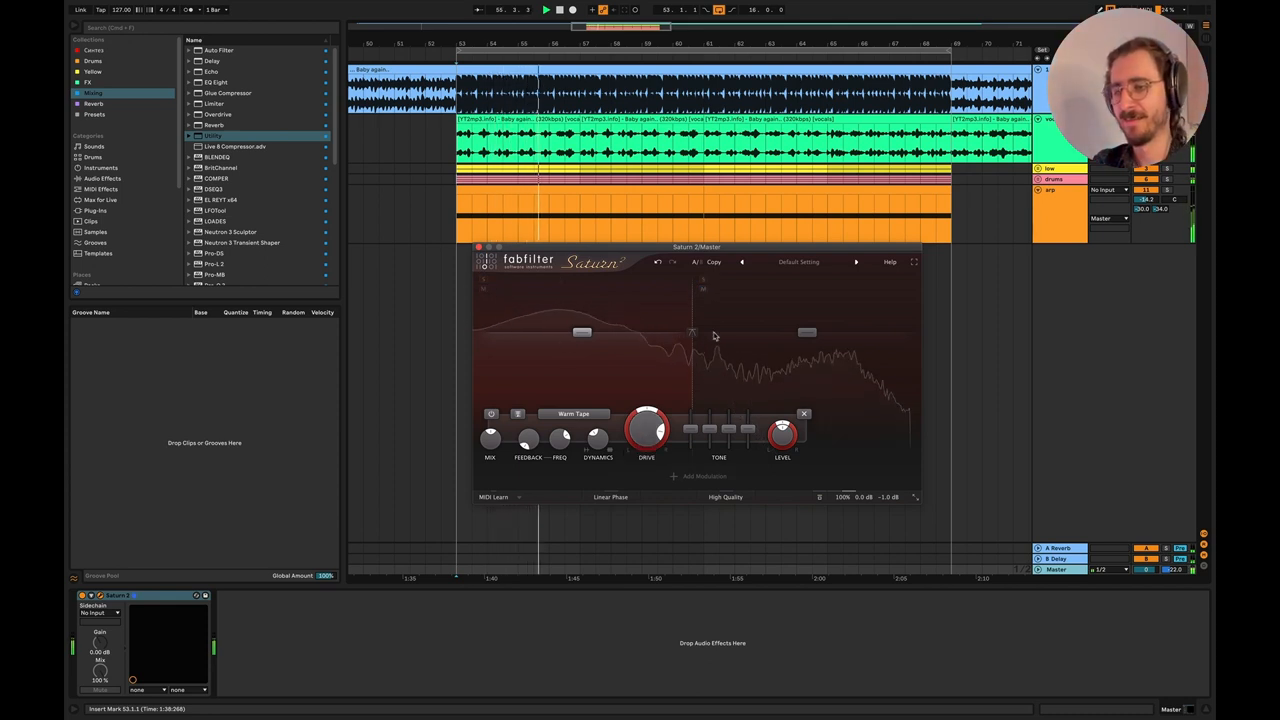
{"action": "left_click_drag", "start_coordinate": [648, 428], "coordinate": [650, 420]}
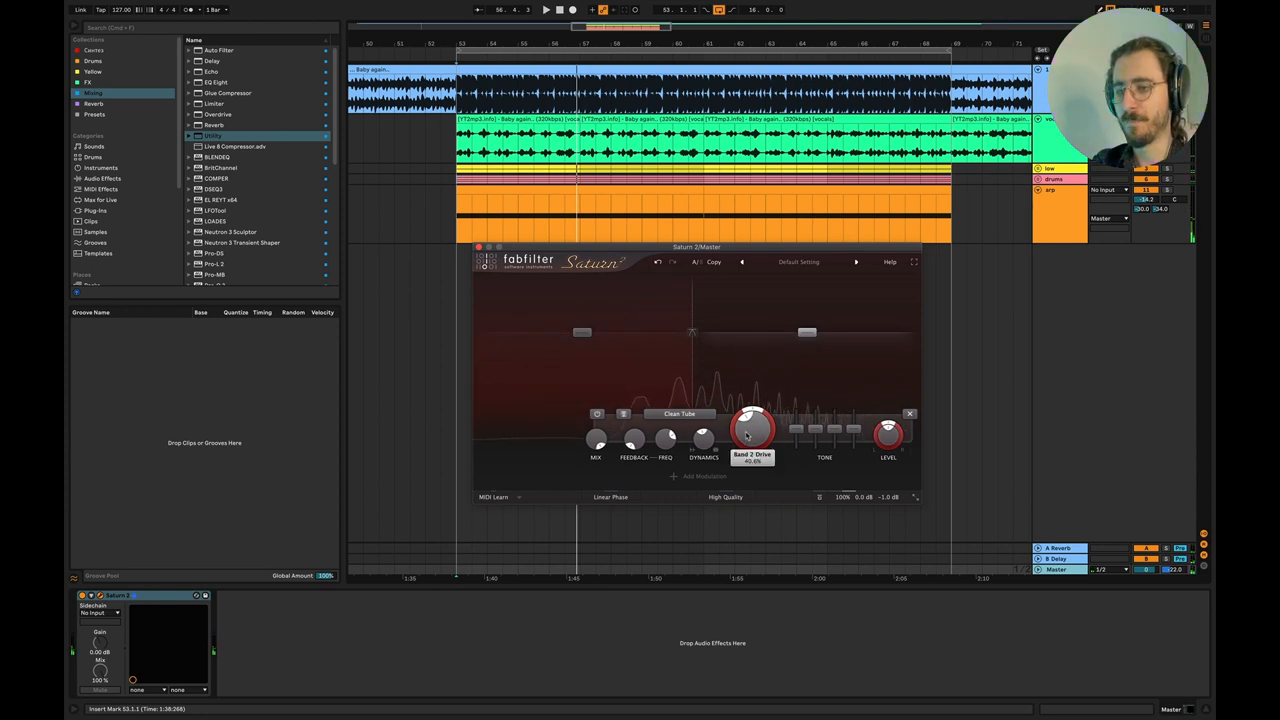
Raise the drive on Saturn's clean-tube second band before leaving the plugin.
{"action": "left_click_drag", "start_coordinate": [752, 428], "coordinate": [756, 410]}
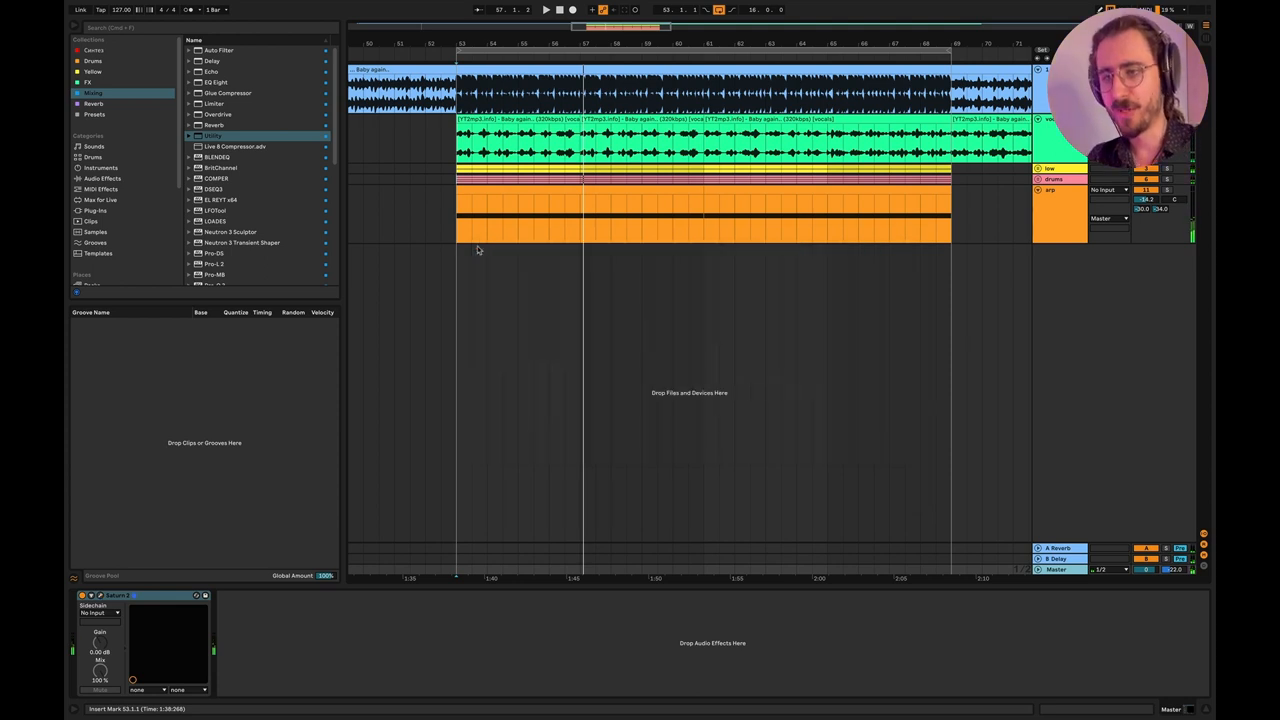
{"action": "mouse_move", "coordinate": [692, 450]}
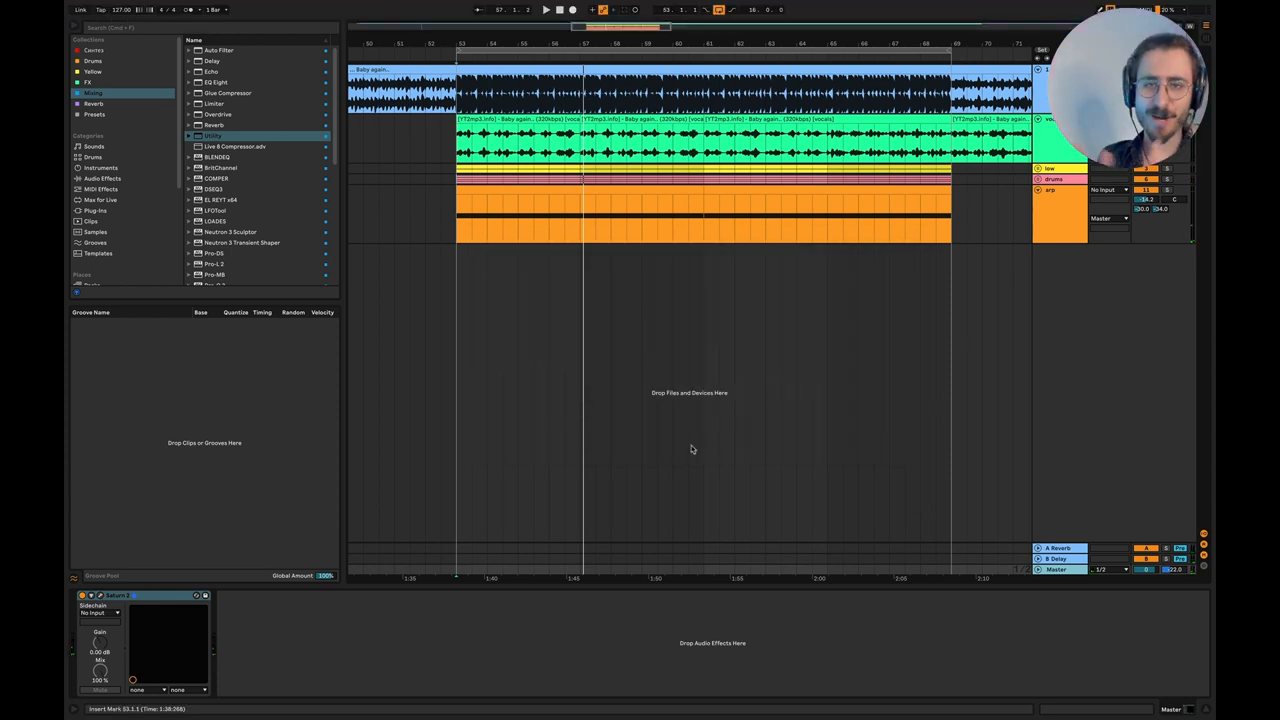